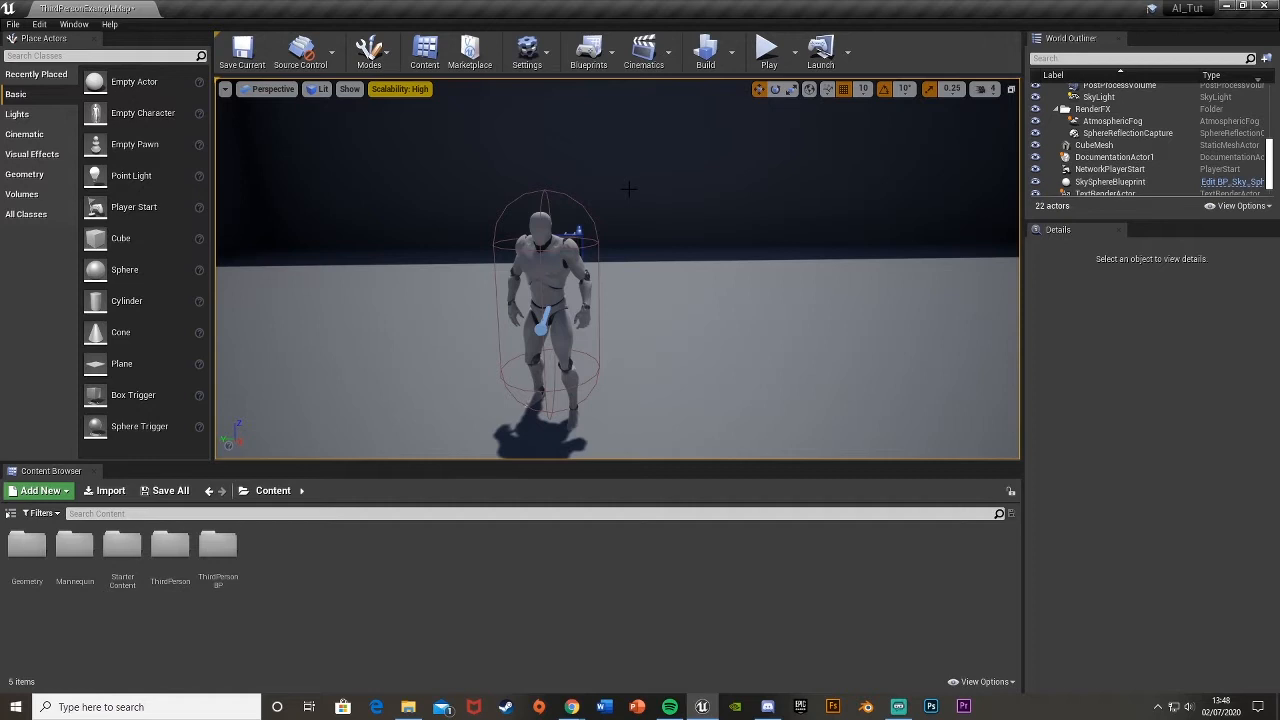
mouse_move(782, 212)
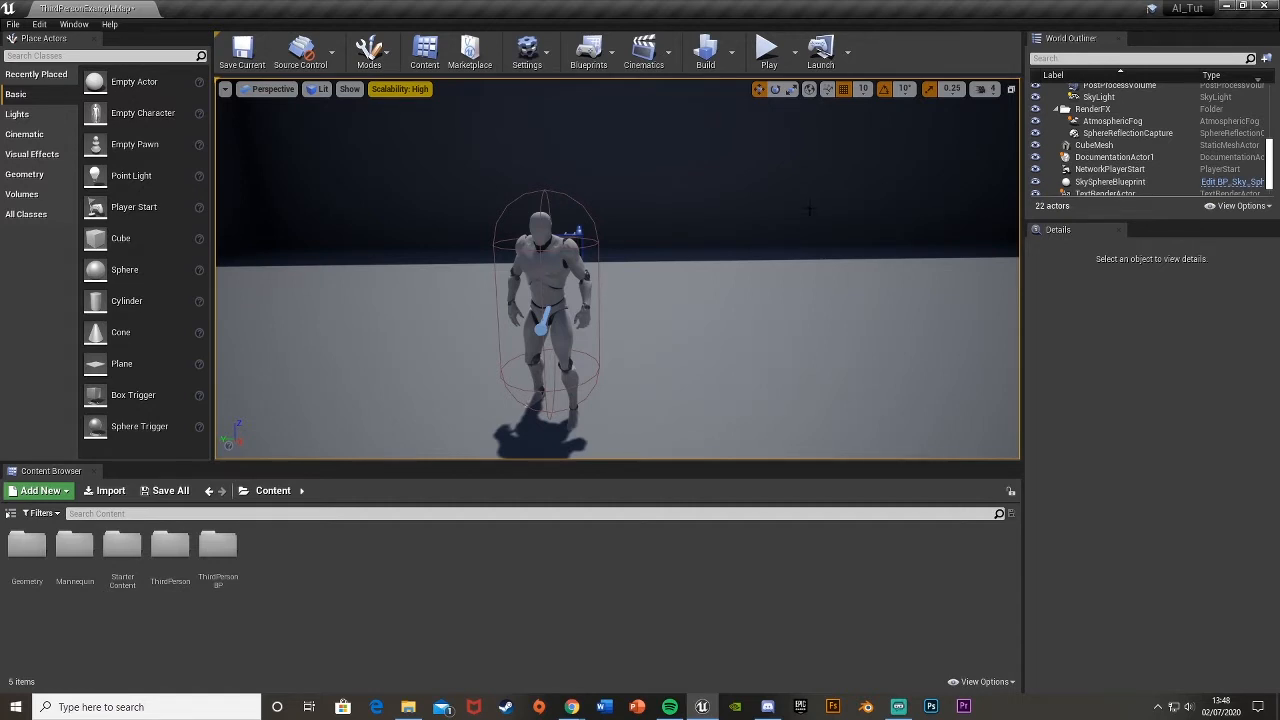
mouse_move(632, 236)
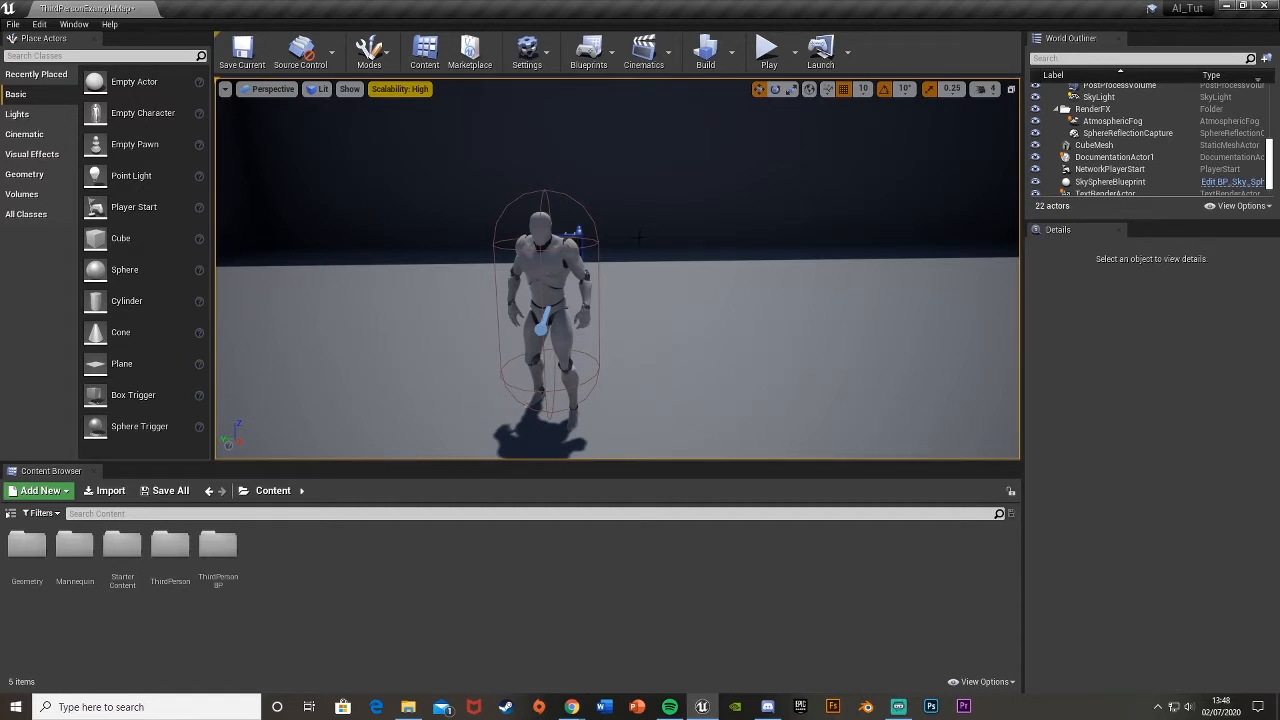
mouse_move(608, 270)
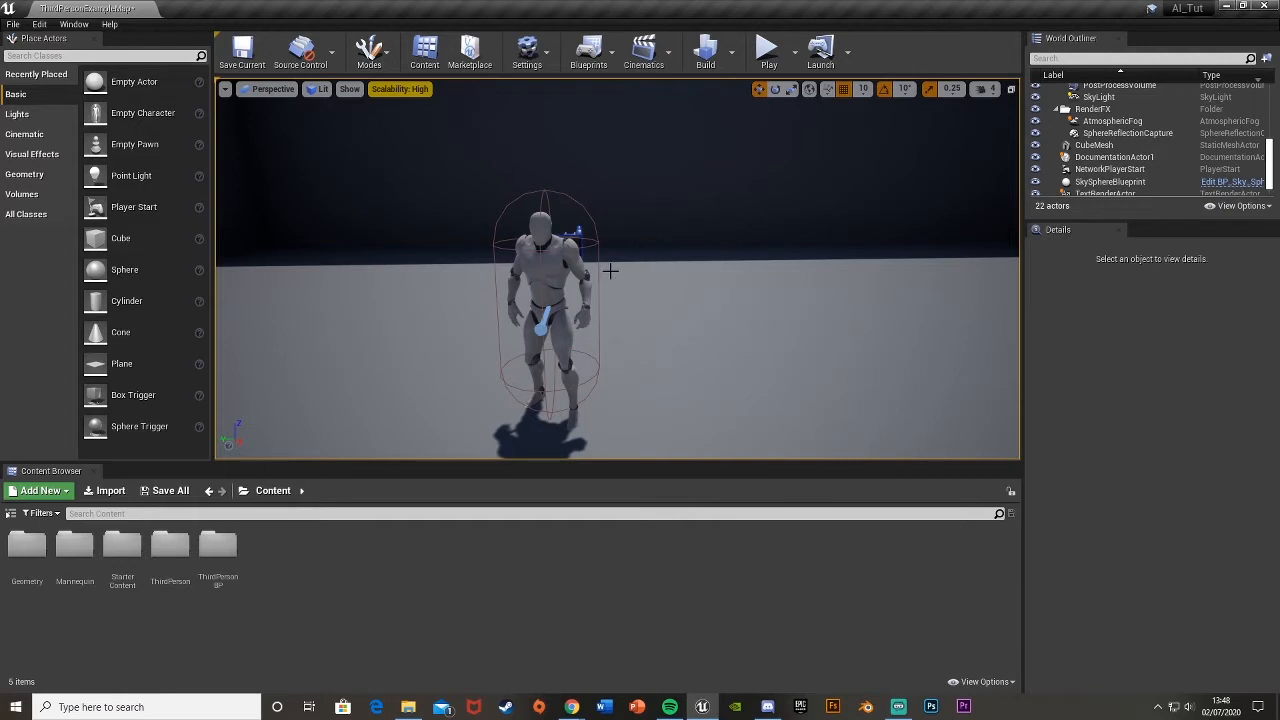
mouse_move(594, 312)
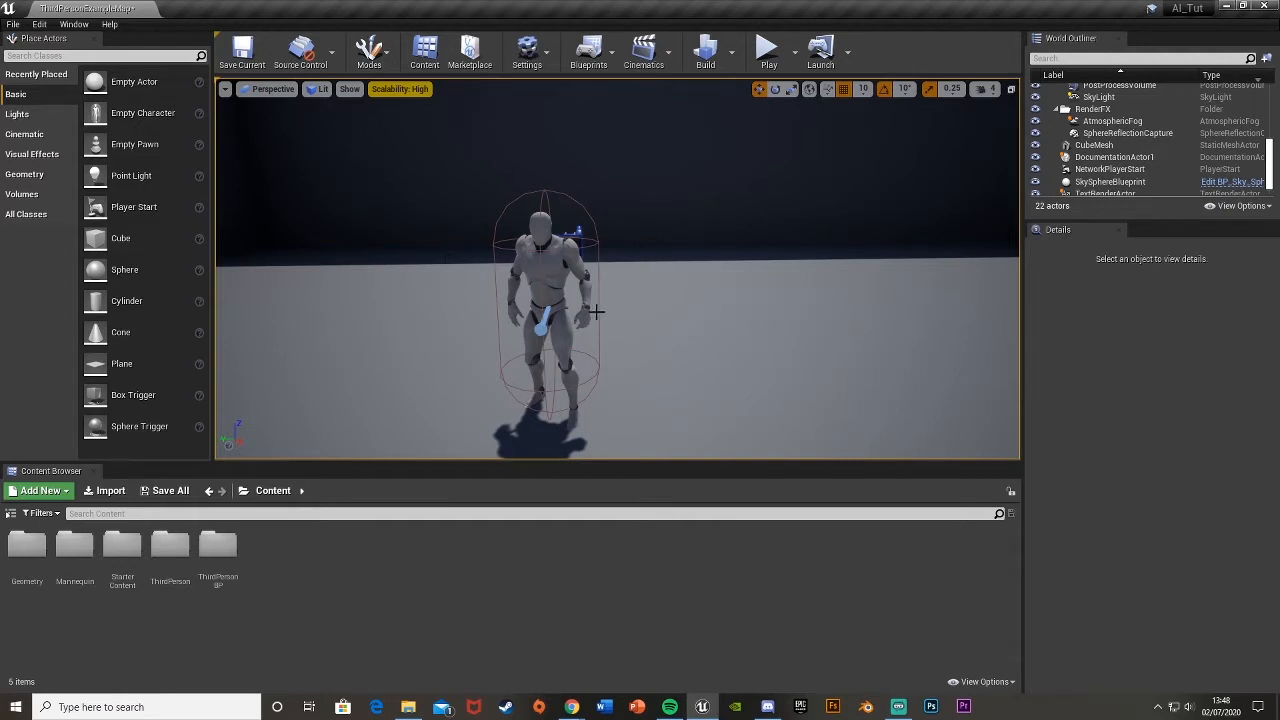
mouse_move(684, 348)
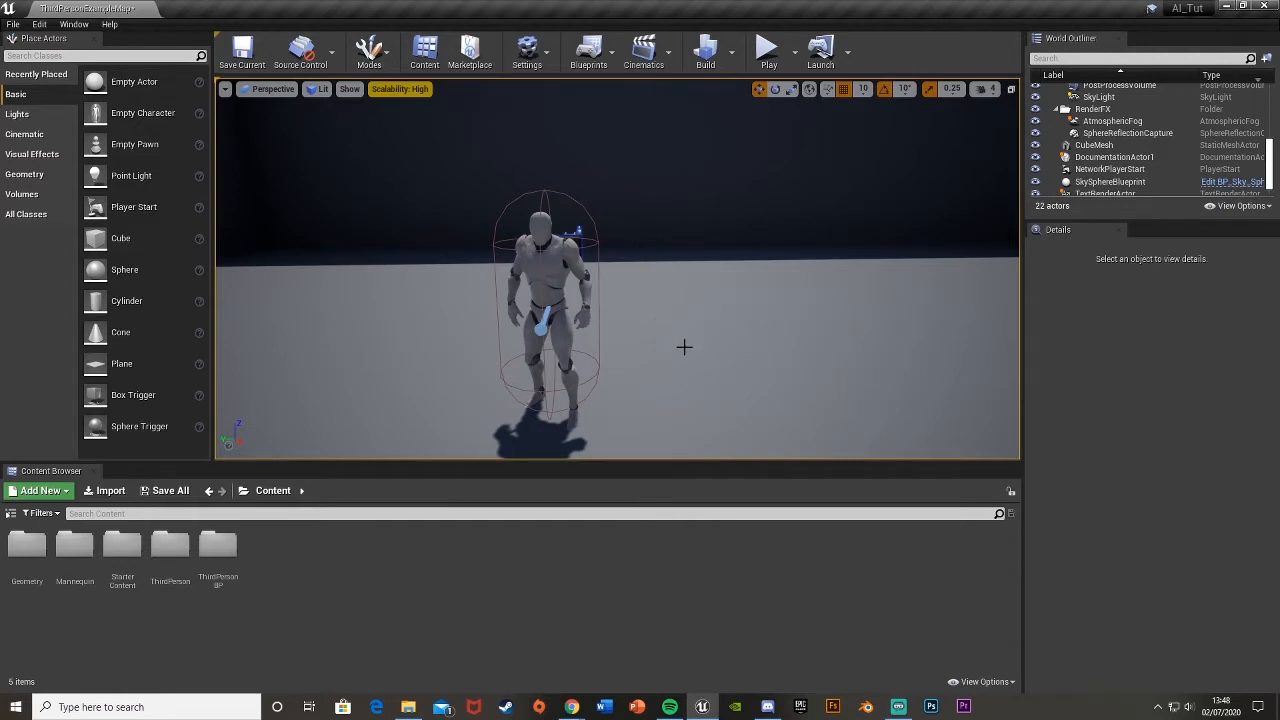
mouse_move(352, 496)
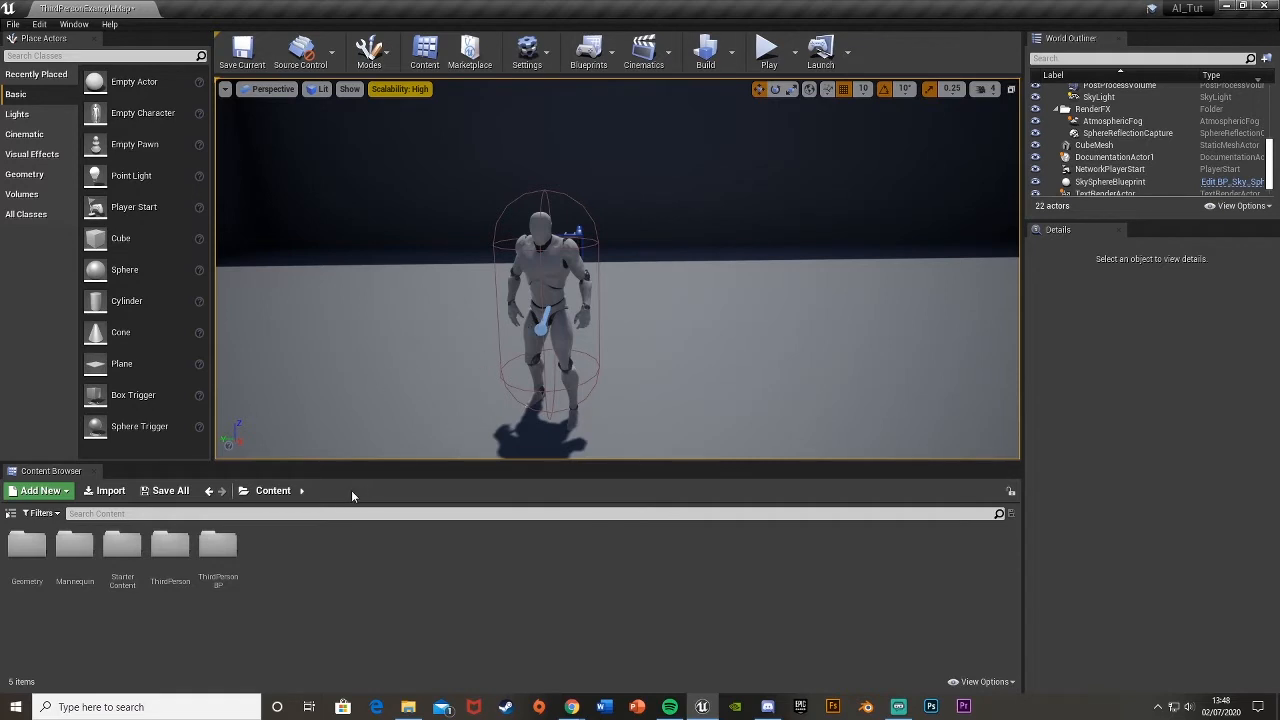
mouse_move(244, 568)
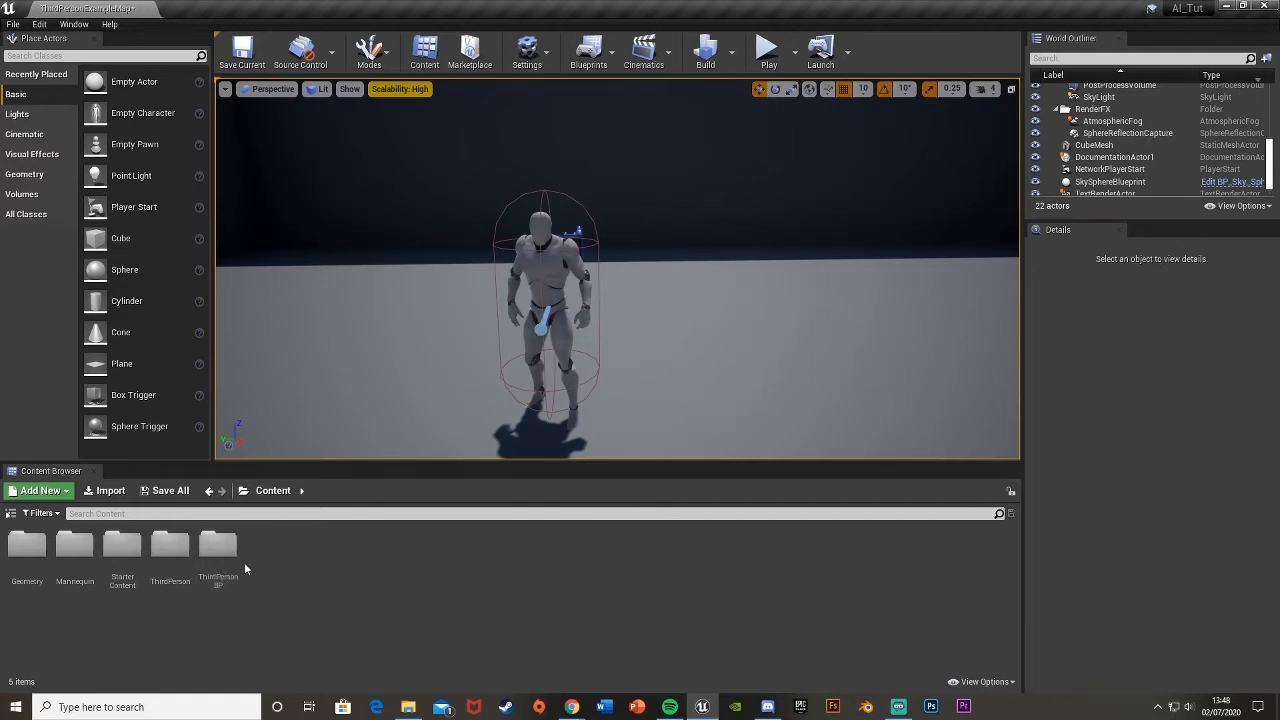
mouse_move(218, 550)
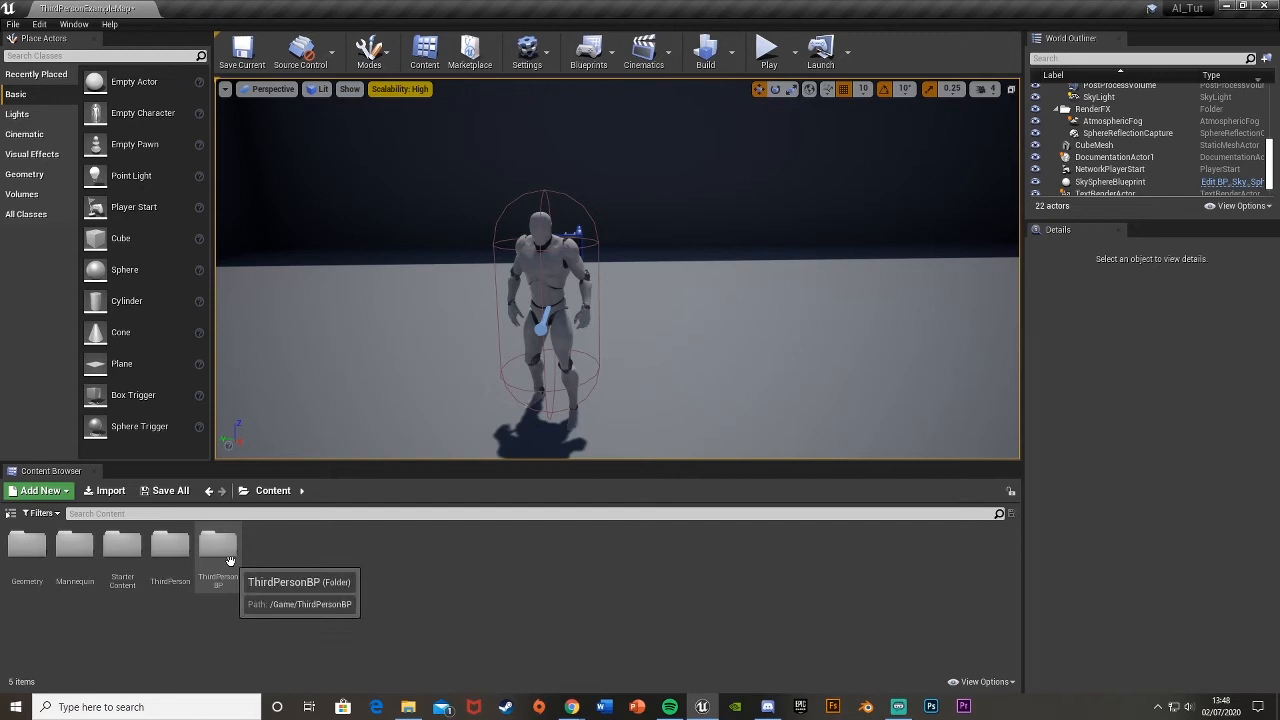
Step: Browse ThirdPersonBP Blueprints, then go to the Content > AI folder holding AI_1
left_click(216, 550)
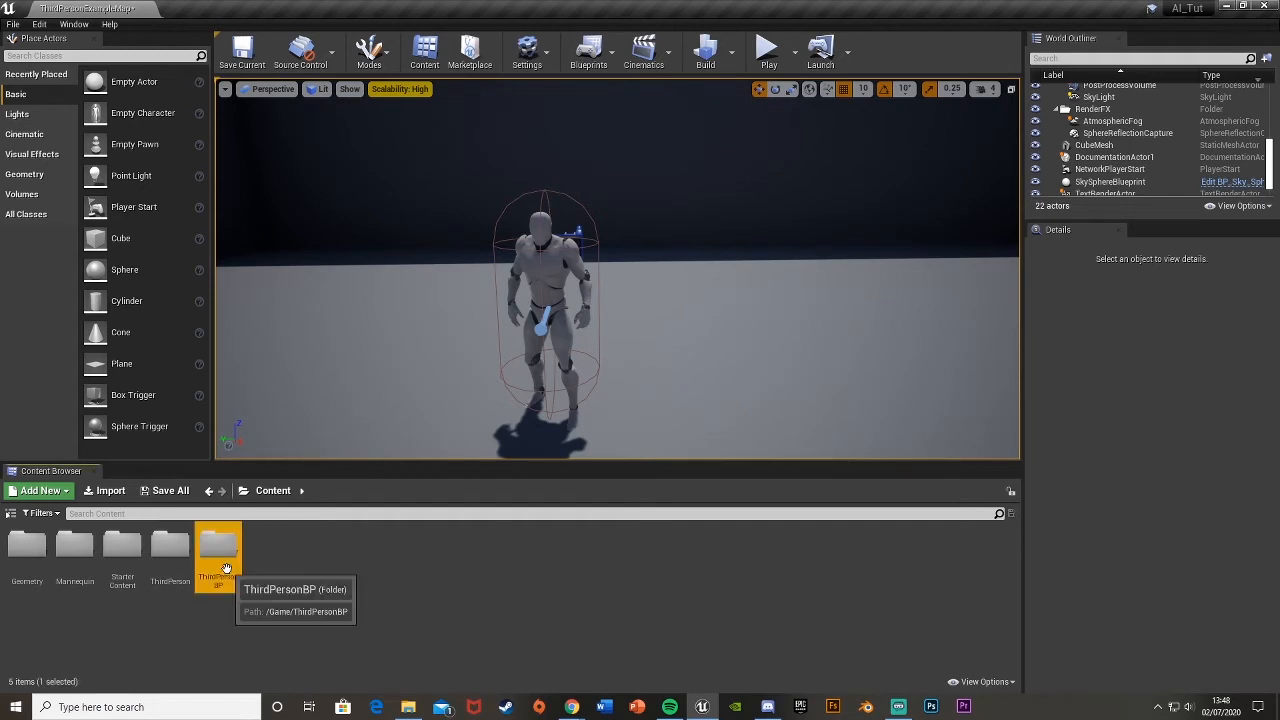
double_click(216, 548)
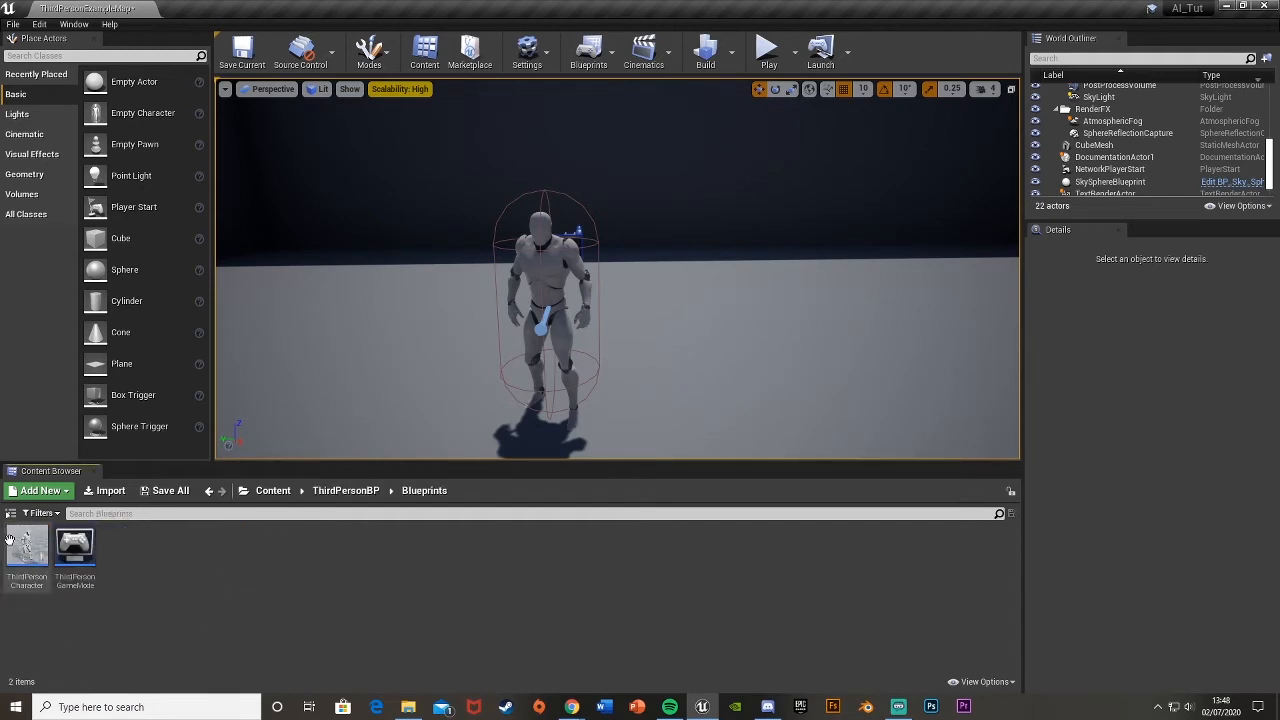
left_click(28, 550)
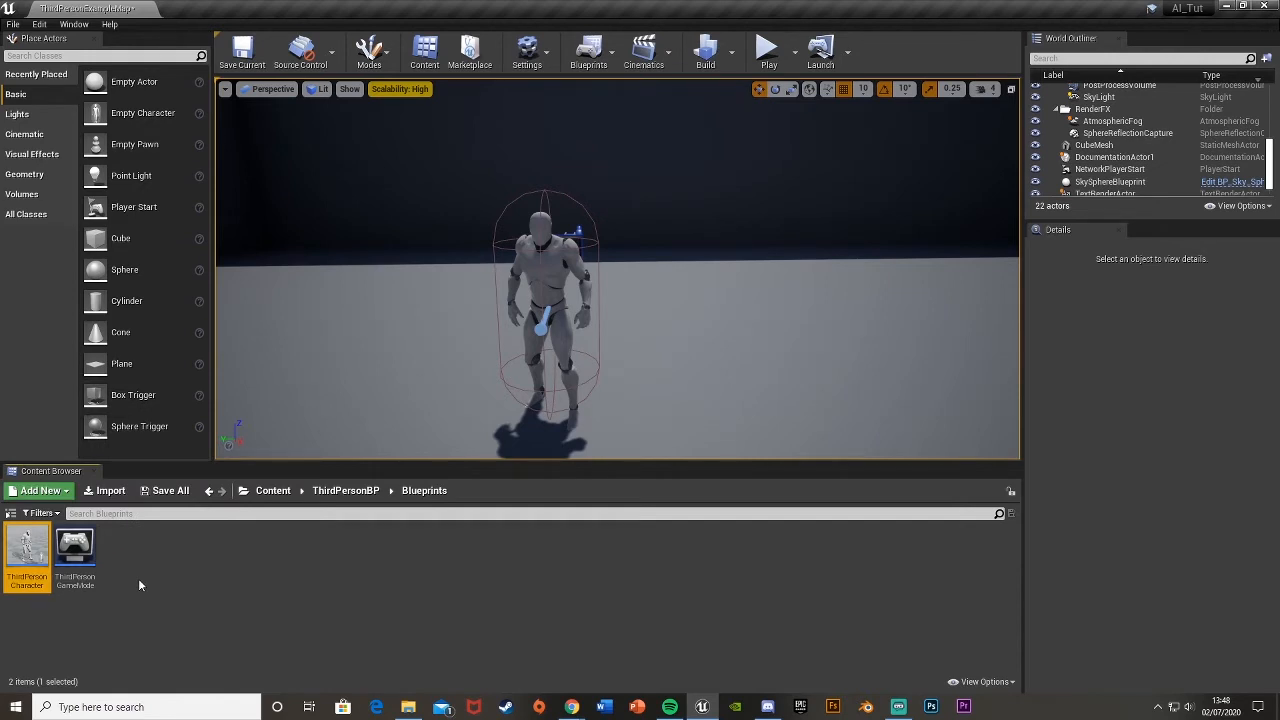
mouse_move(294, 572)
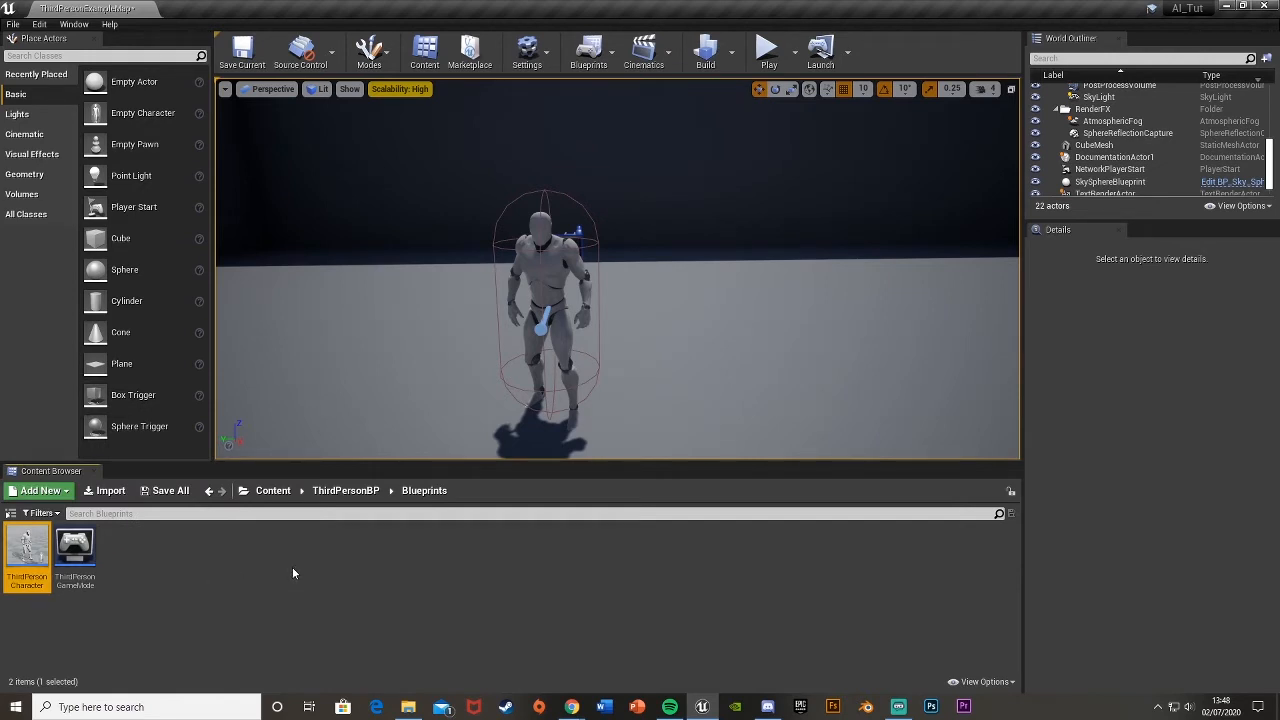
left_click(40, 490)
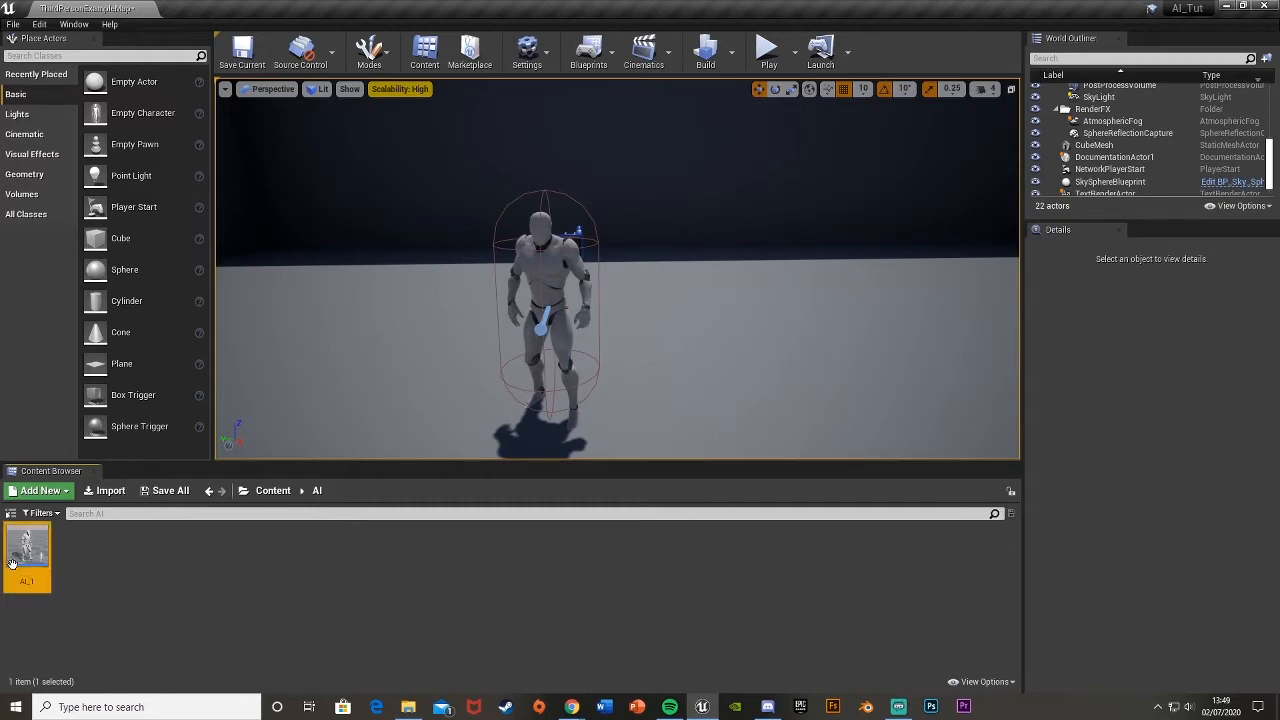
Step: In AI_1, add a Float variable Health, give it a default value and compile
double_click(28, 556)
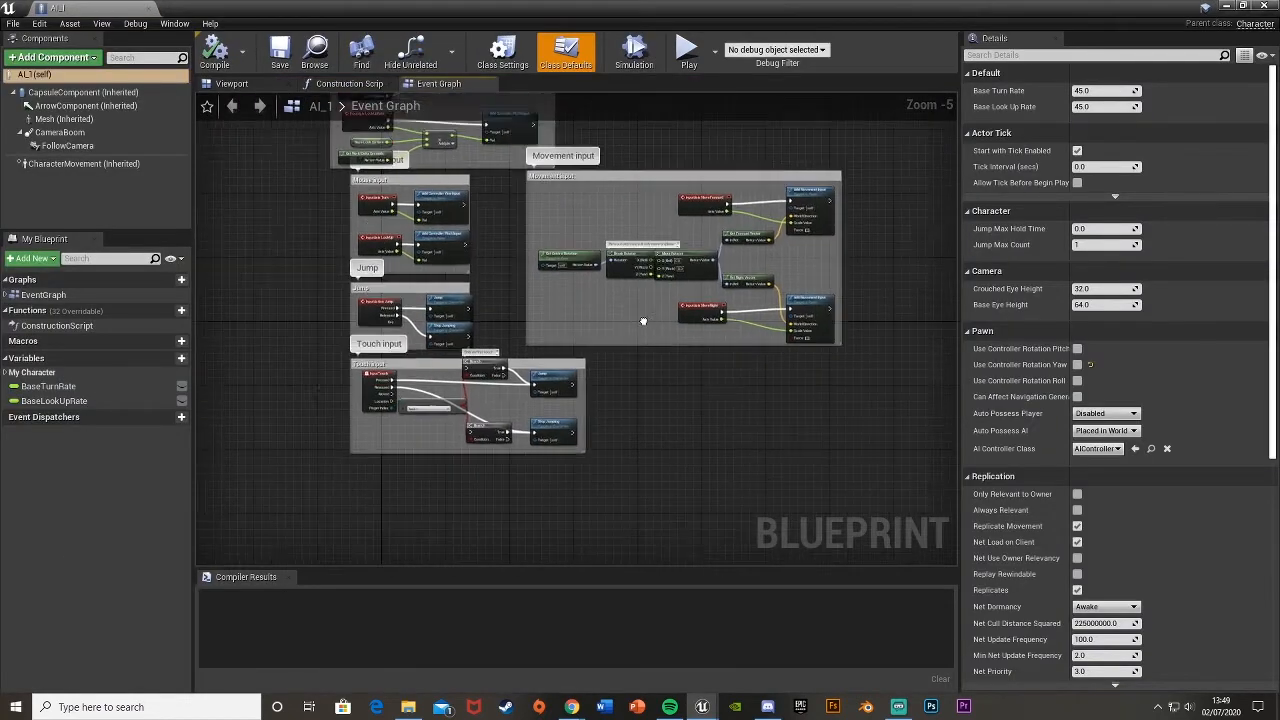
left_click(232, 84)
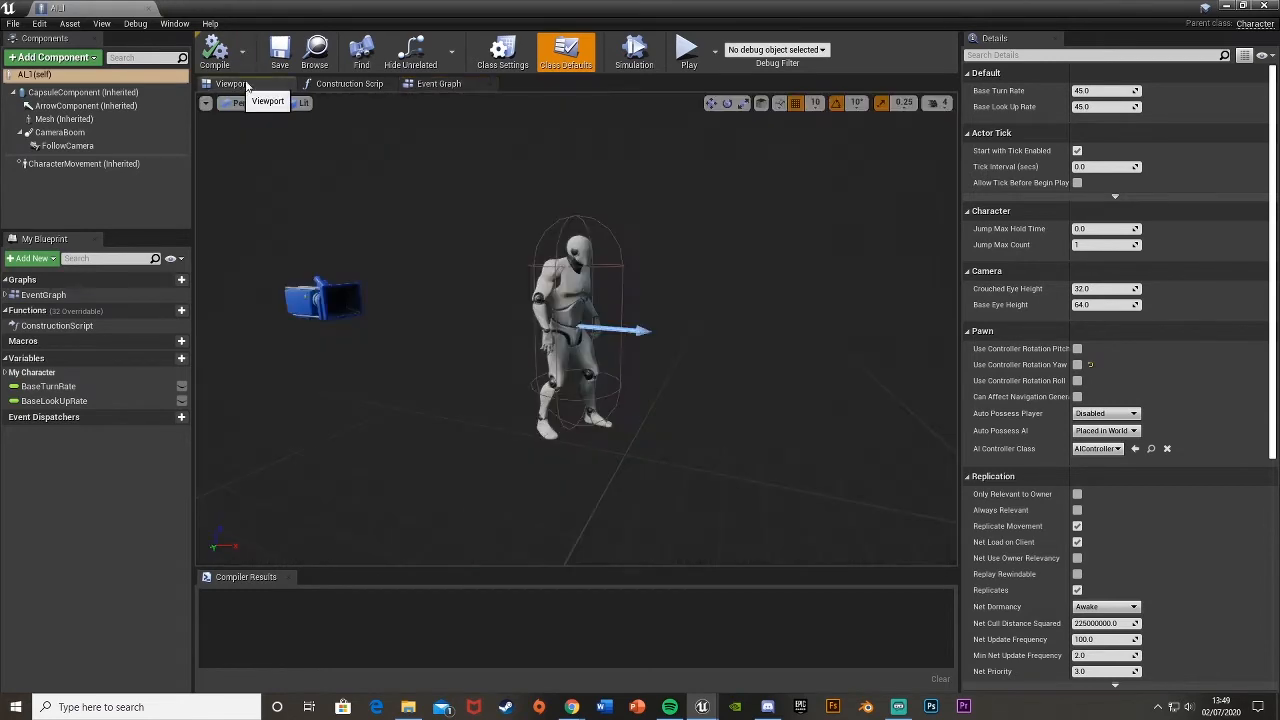
mouse_move(168, 360)
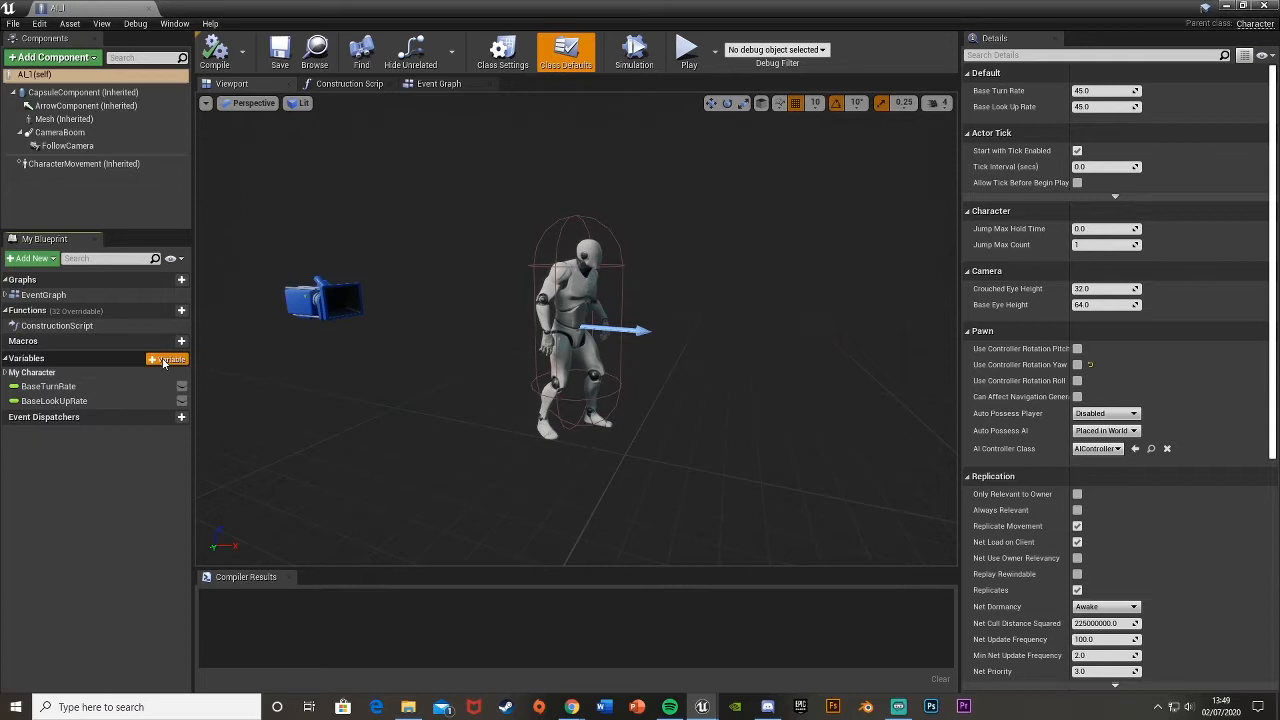
left_click(168, 360)
type("Health")
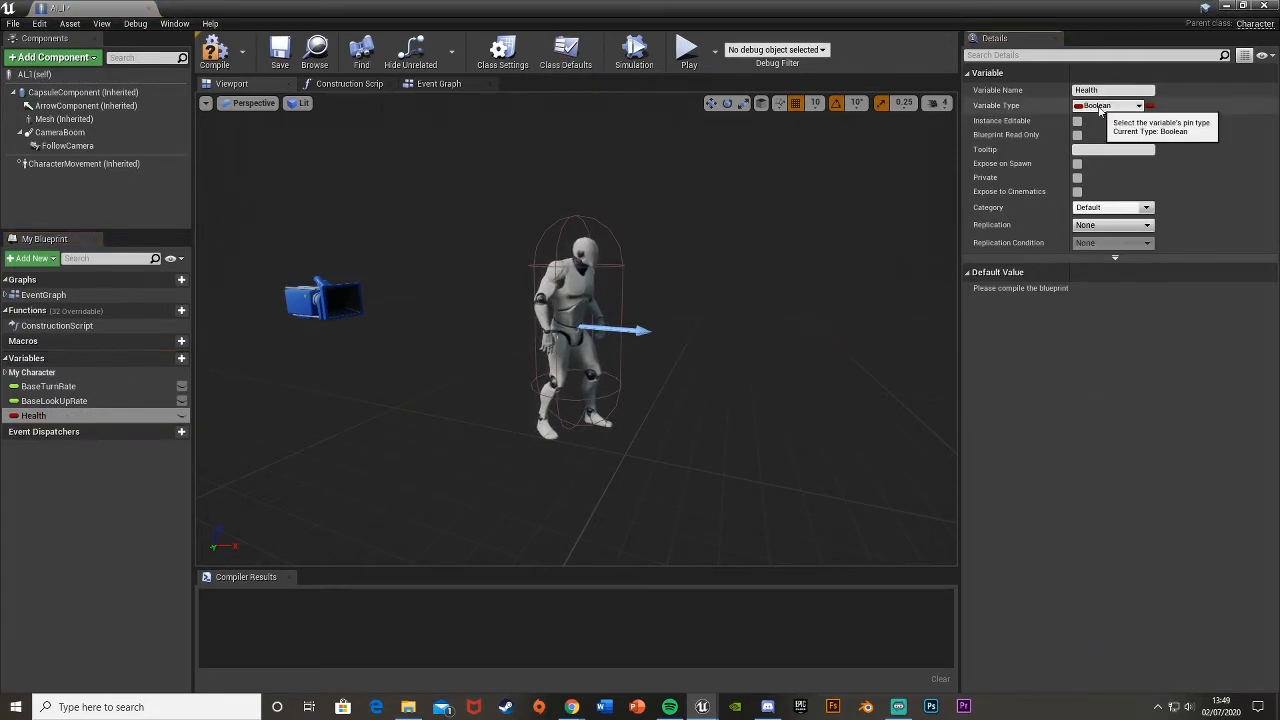
left_click(1112, 104)
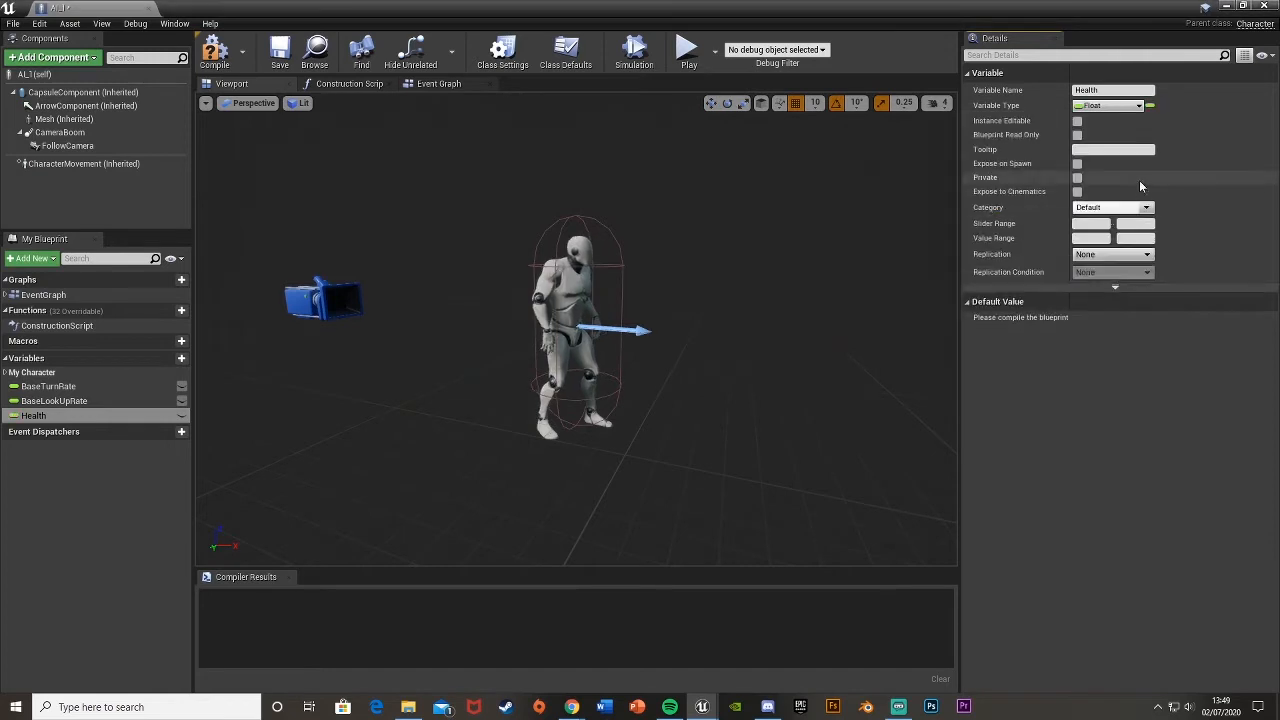
left_click(216, 50)
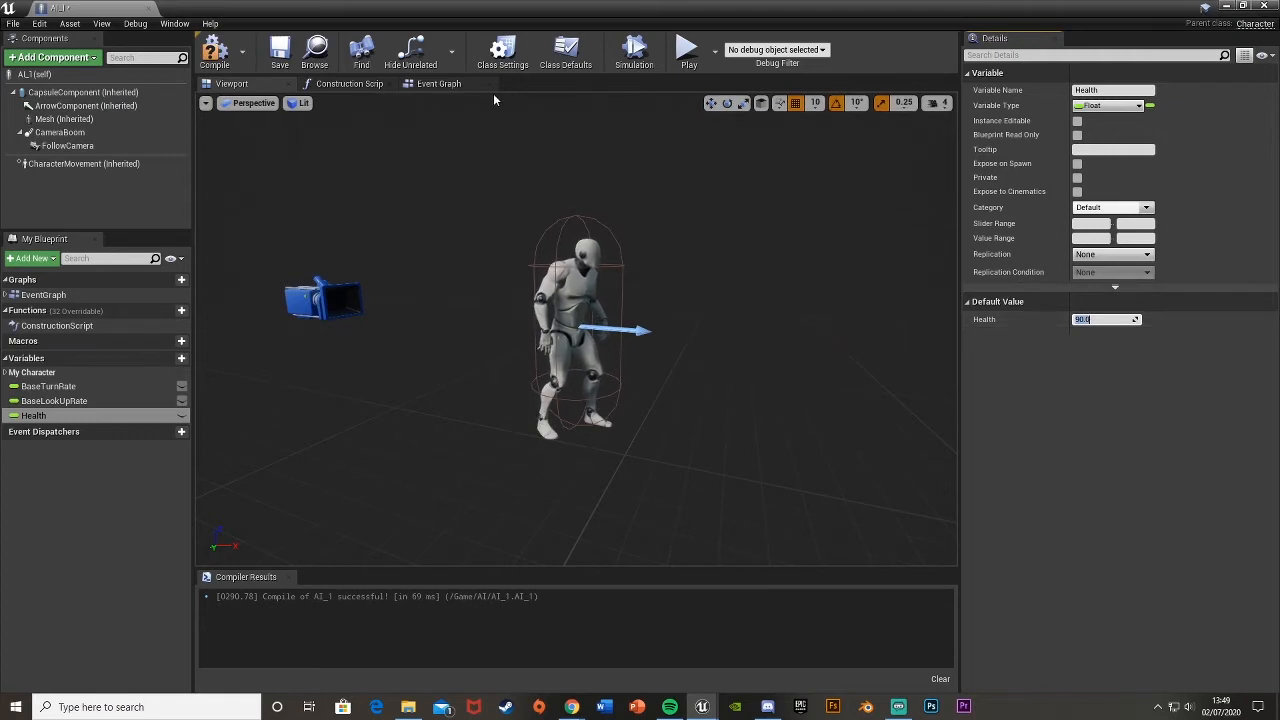
left_click(216, 52)
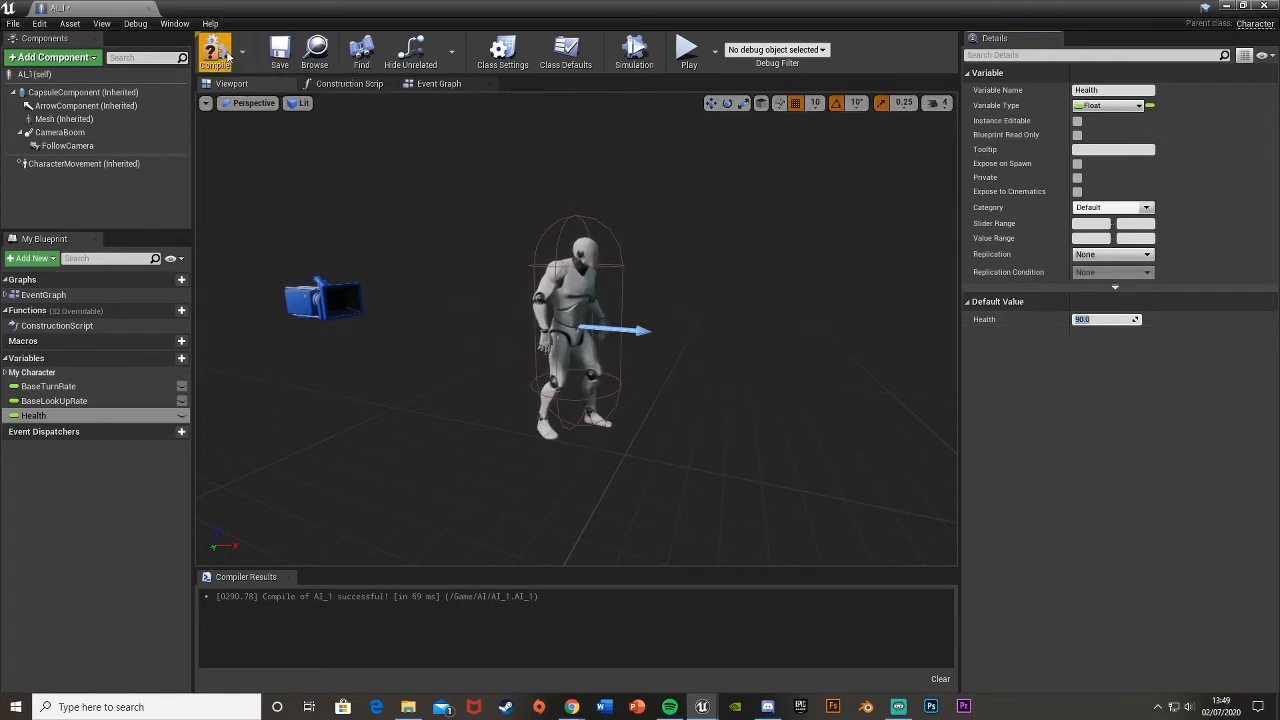
left_click(224, 48)
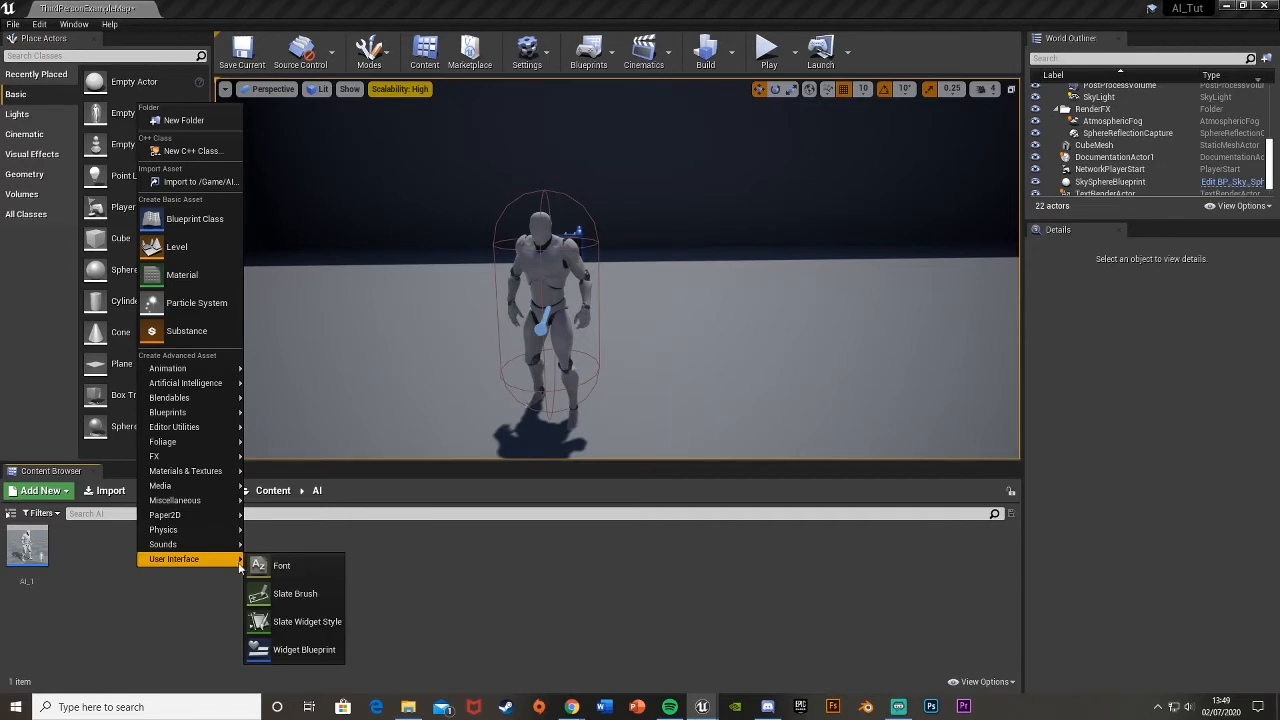
Step: Create the AI_Health widget blueprint with a larger, centred progress bar on its canvas
left_click(304, 648)
type("AI_Health")
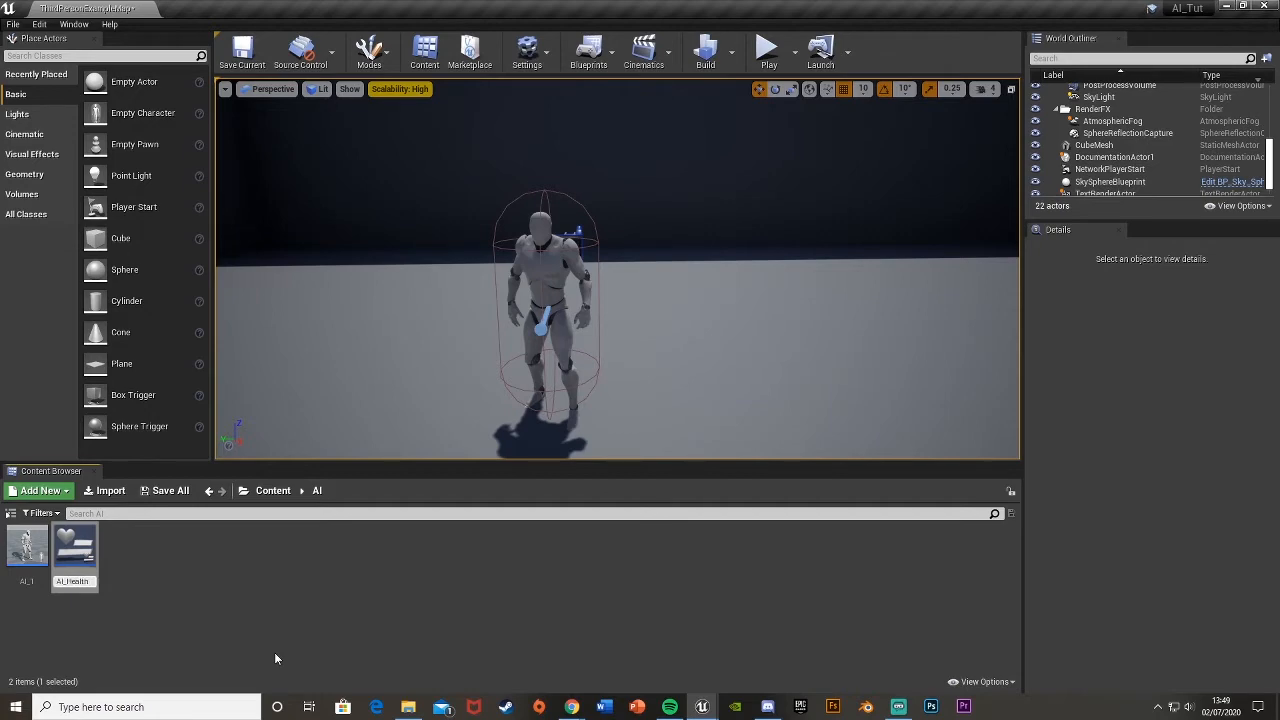
double_click(74, 550)
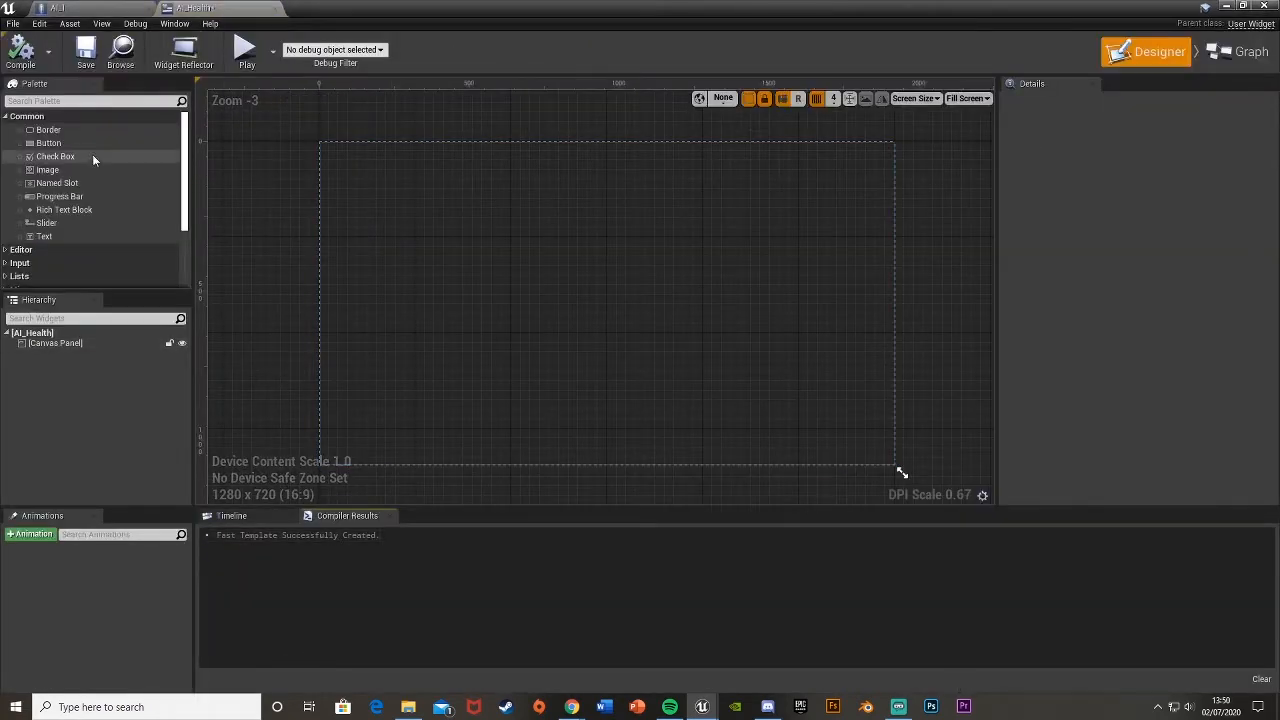
left_click_drag(60, 196, 616, 384)
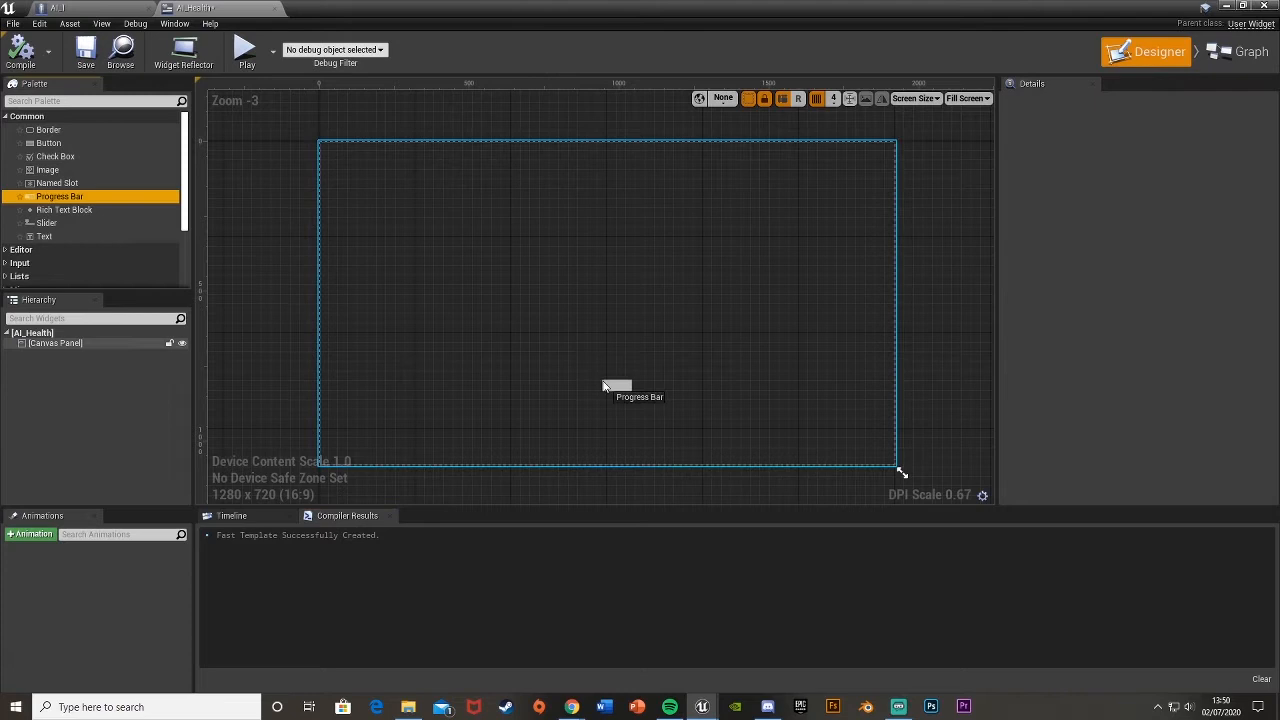
left_click_drag(60, 196, 628, 392)
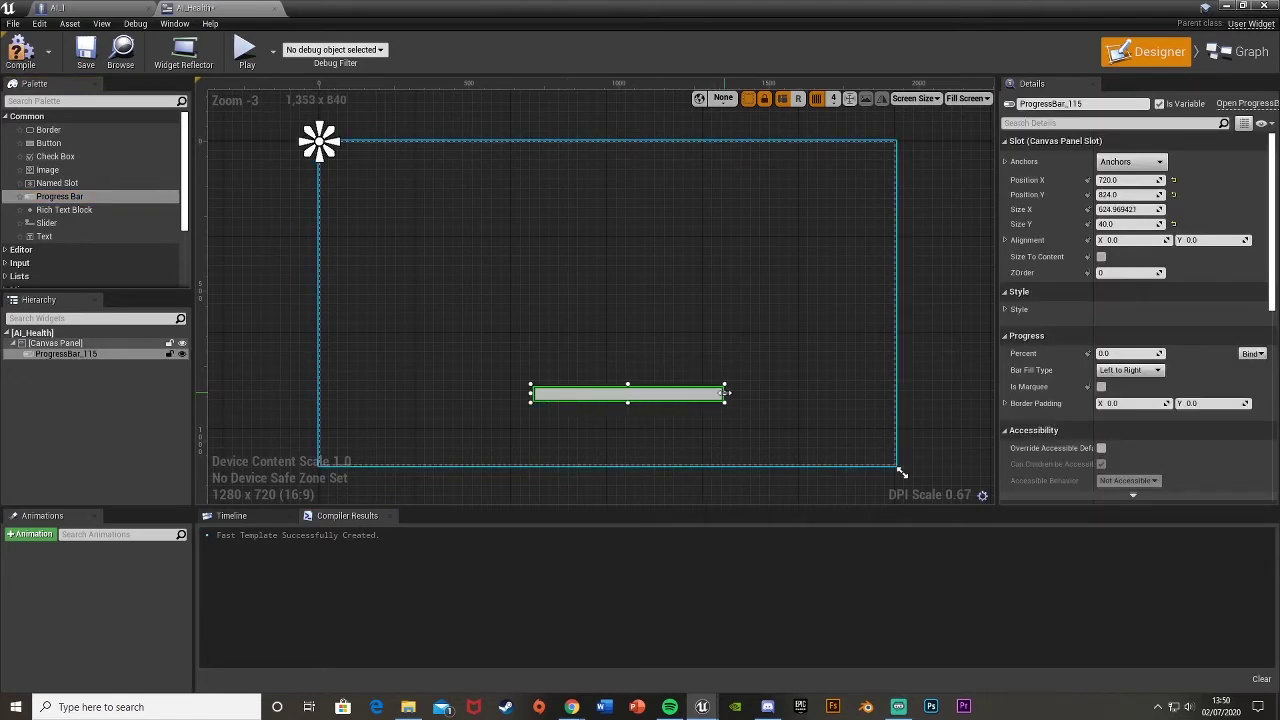
left_click_drag(628, 404, 628, 428)
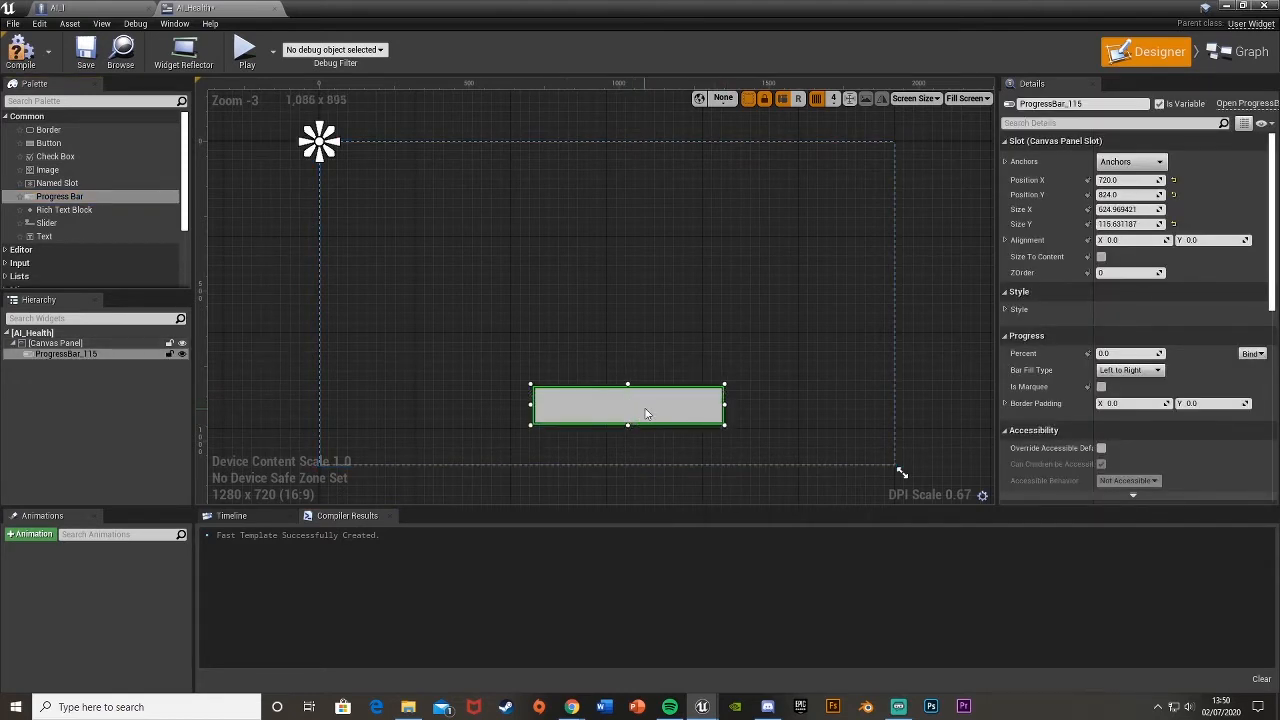
left_click_drag(628, 404, 604, 322)
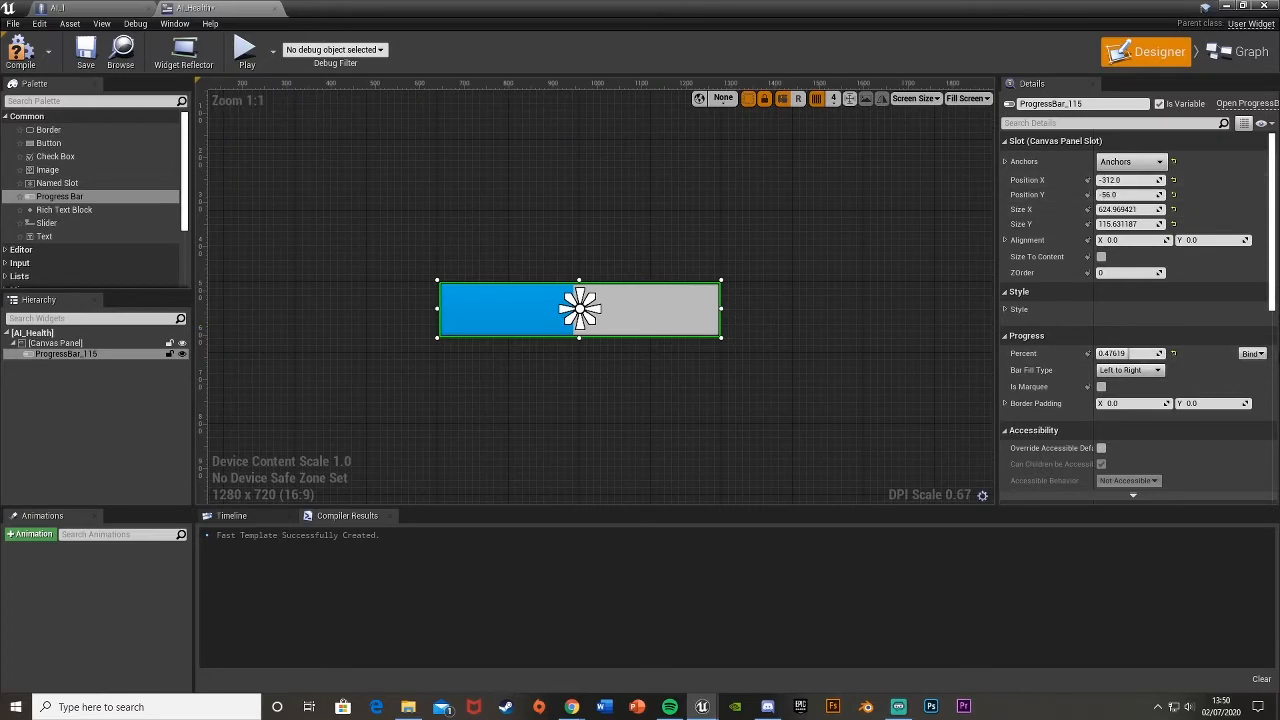
mouse_move(1238, 368)
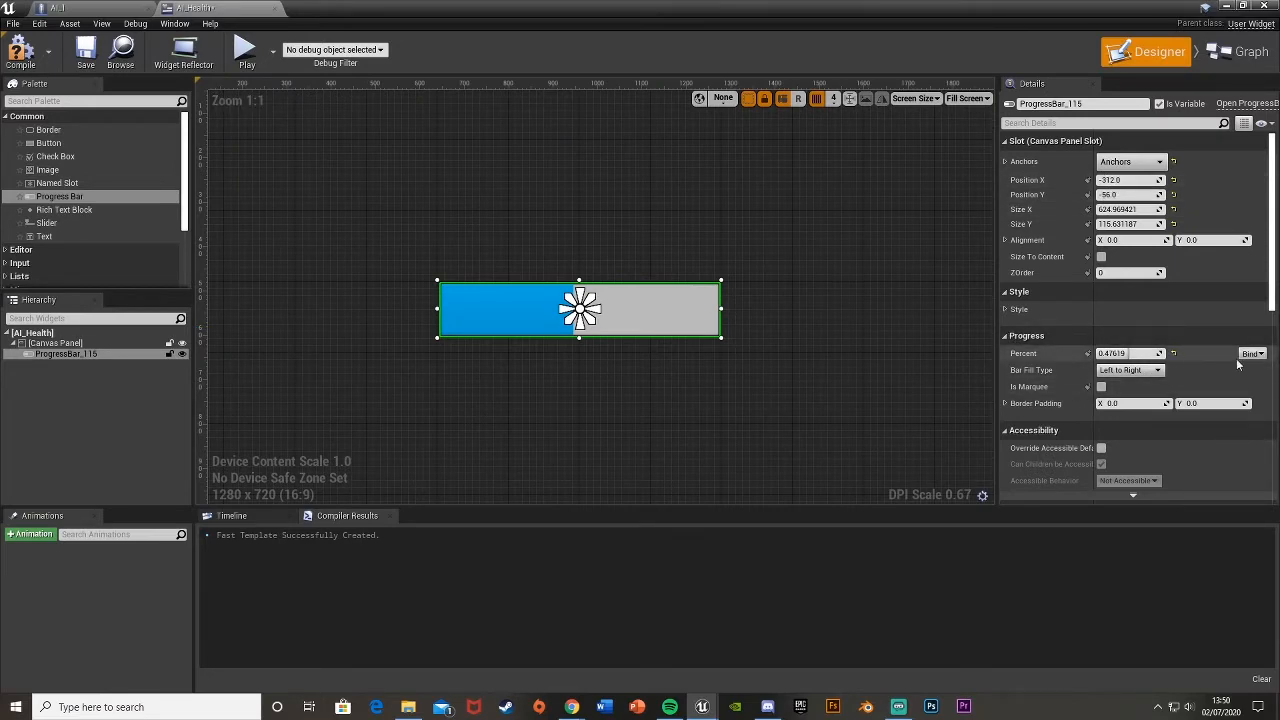
Step: In AI_Health's Event Graph, add a Cast To AI_1 node off Event Construct
left_click(1242, 52)
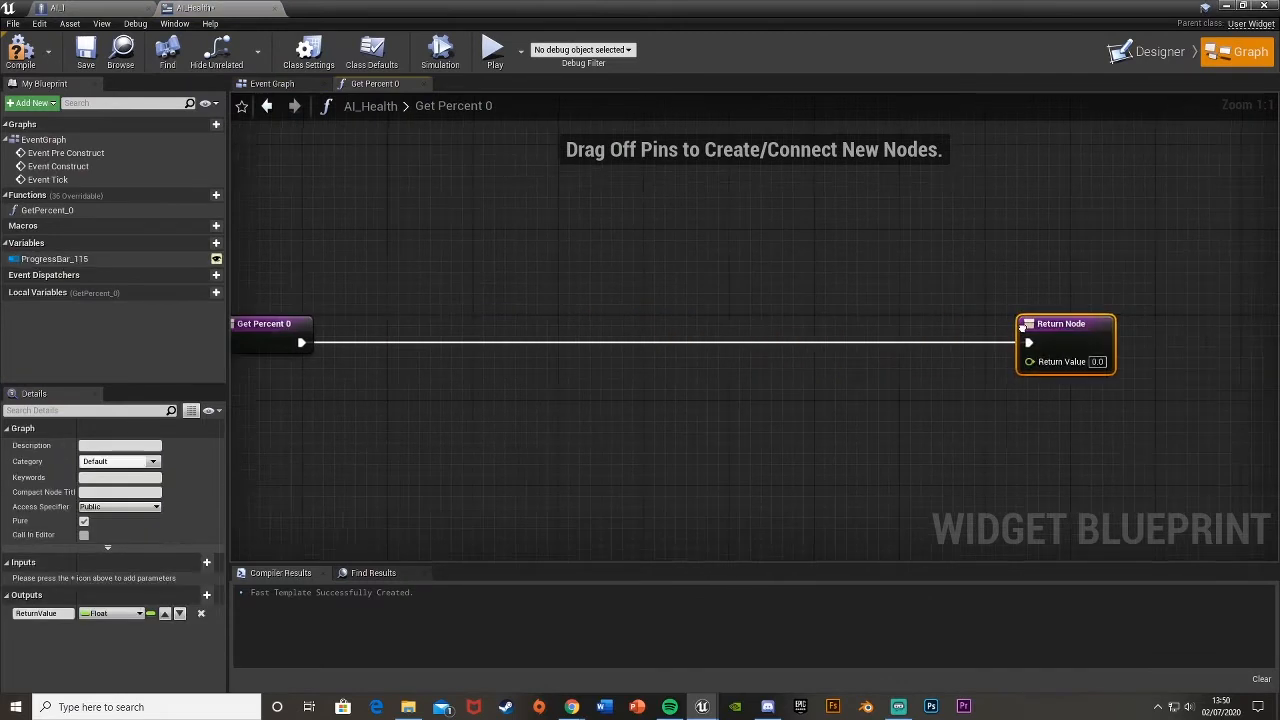
left_click(272, 84)
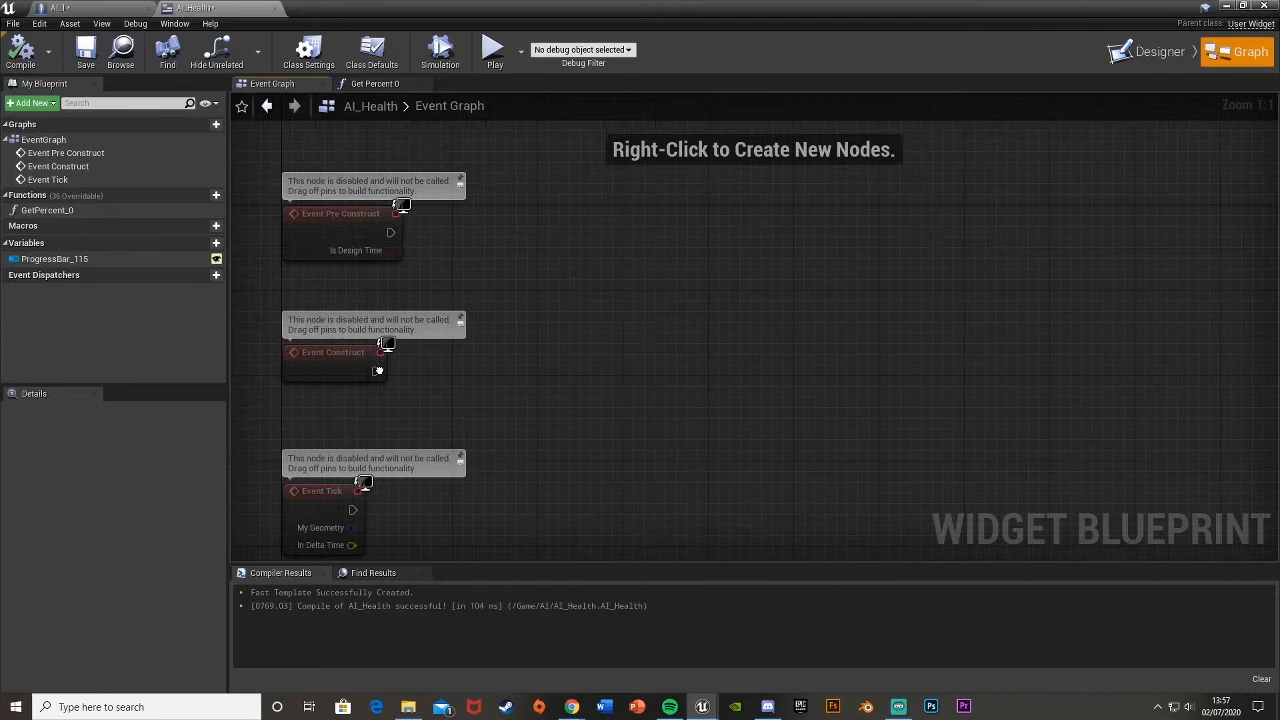
left_click_drag(378, 370, 524, 380)
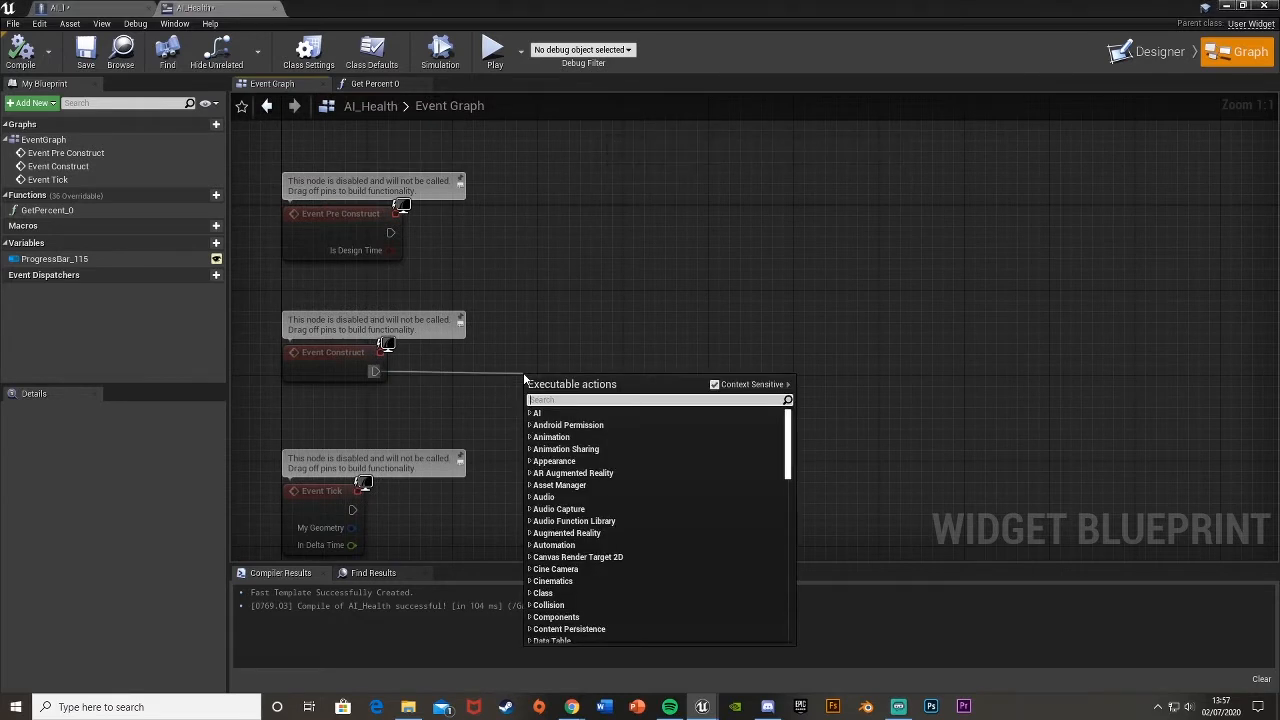
type("cast to ai")
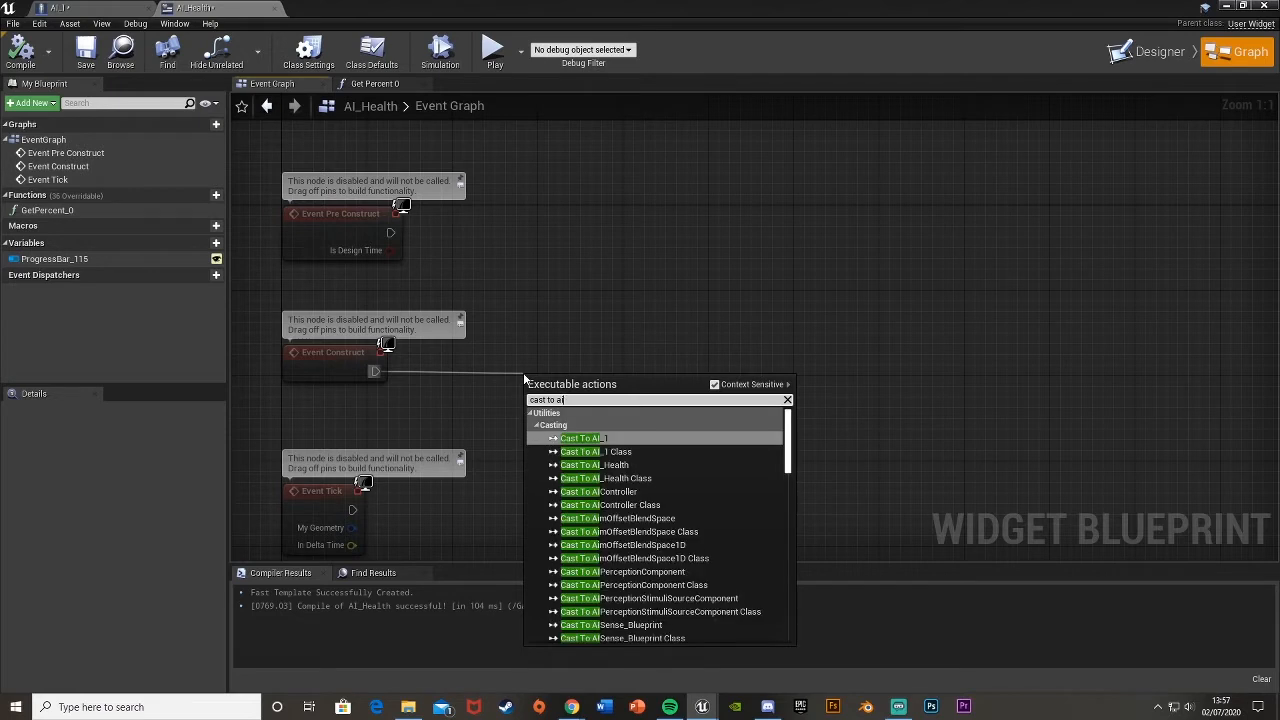
left_click(580, 438)
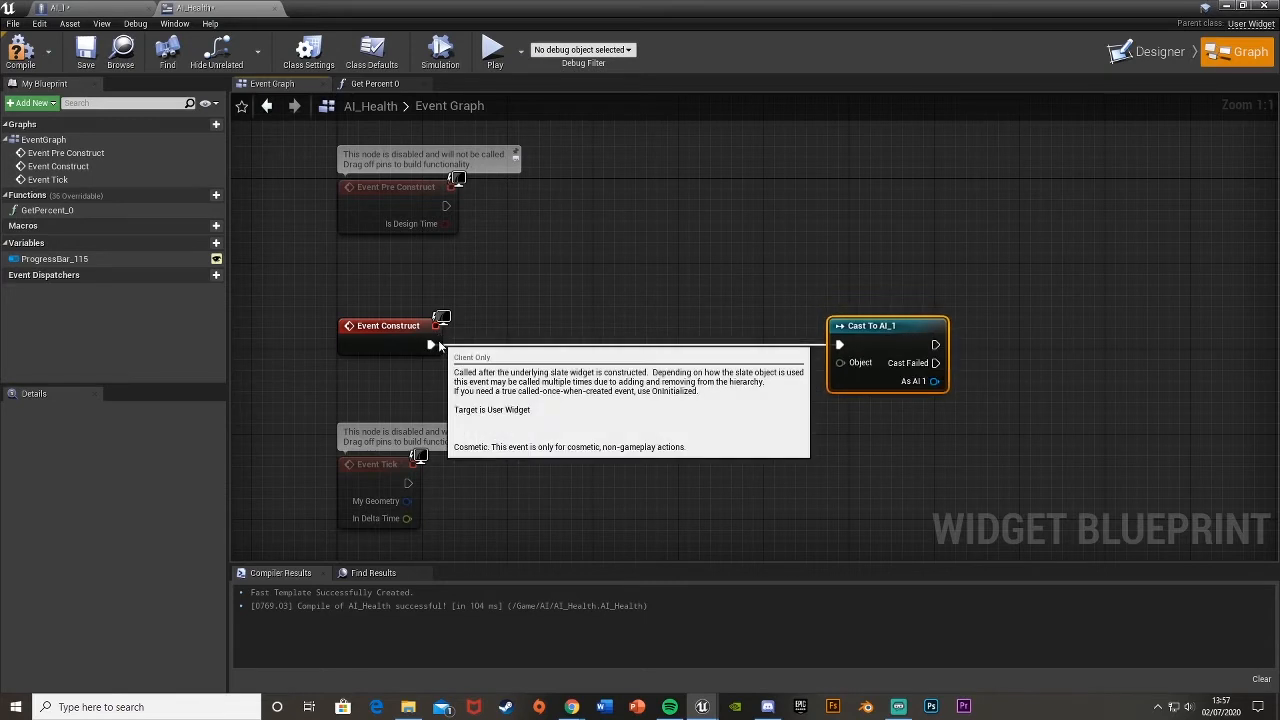
Step: Find the AI_1 actor with Get All Actors Of Class (AI_1) and take one element of the array
left_click_drag(430, 344, 504, 352)
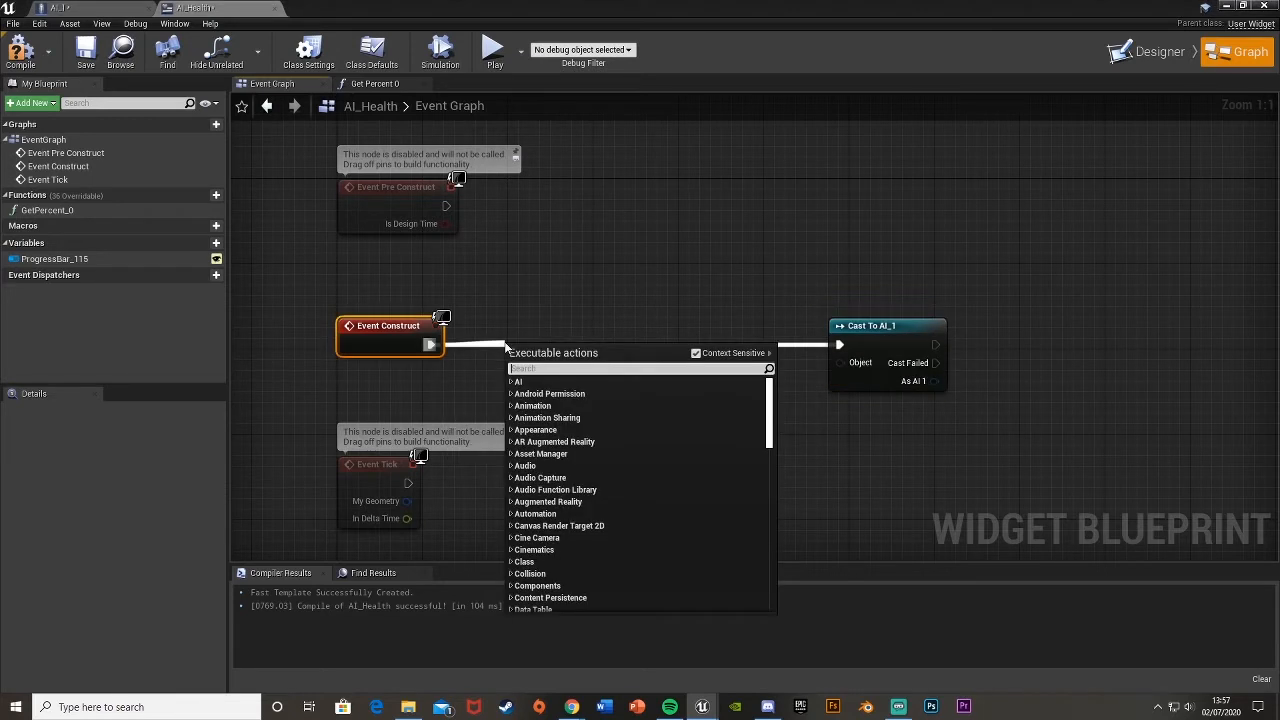
type("get all acto")
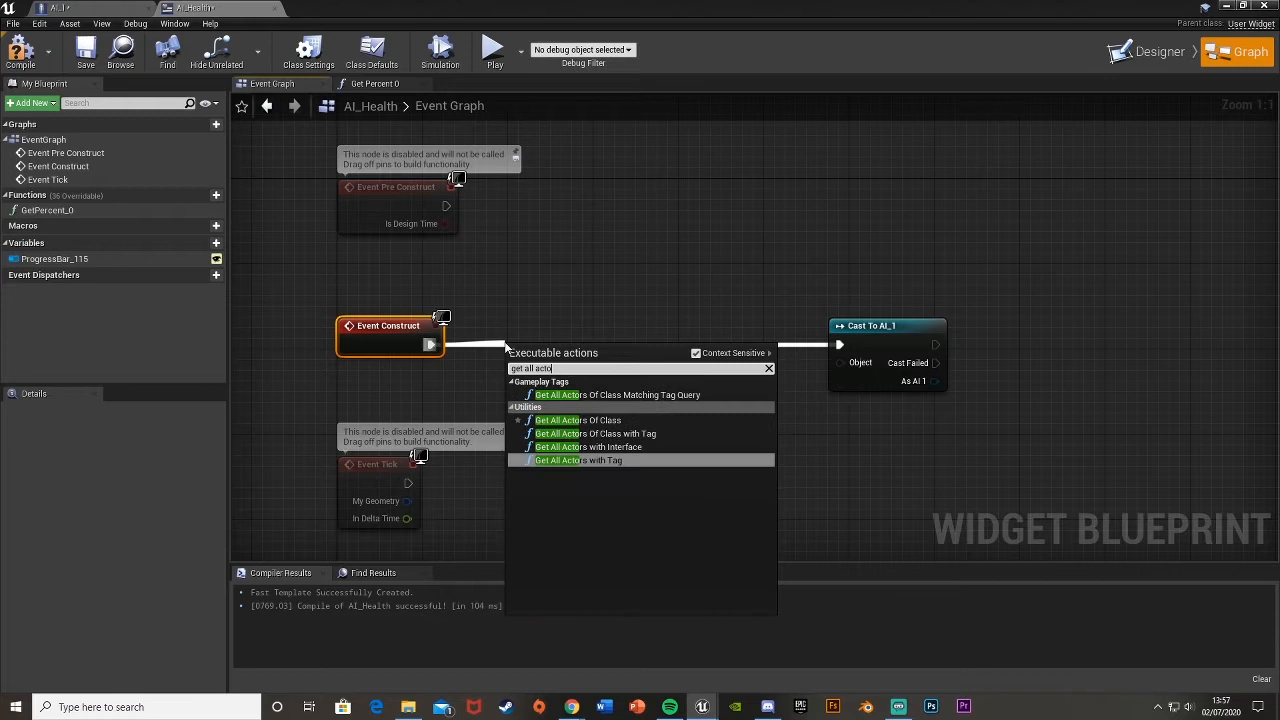
left_click(578, 420)
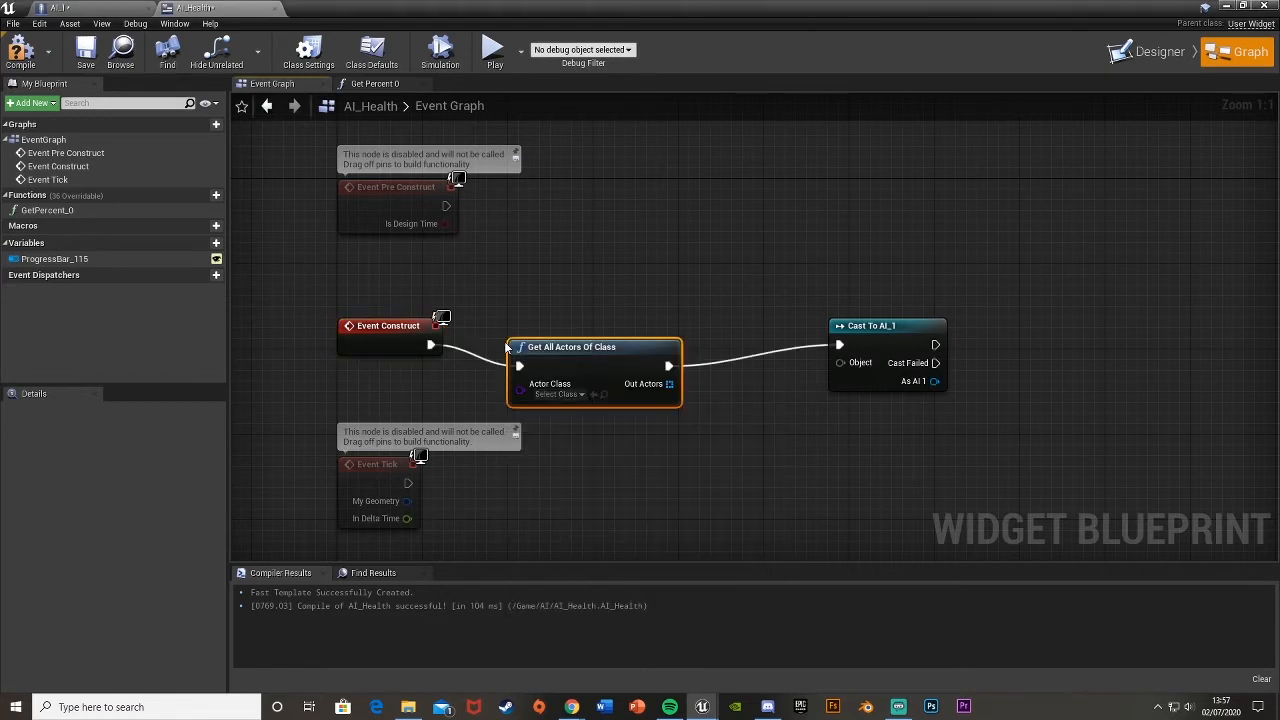
left_click(556, 394)
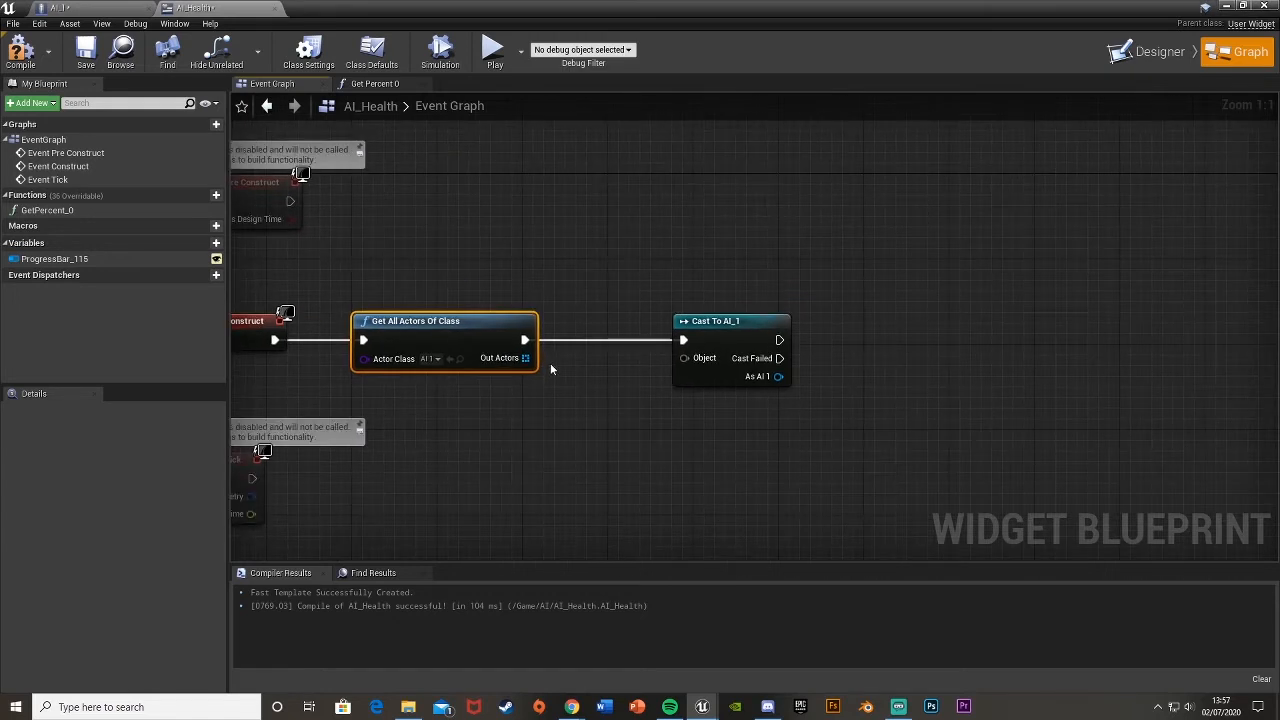
left_click_drag(524, 358, 560, 364)
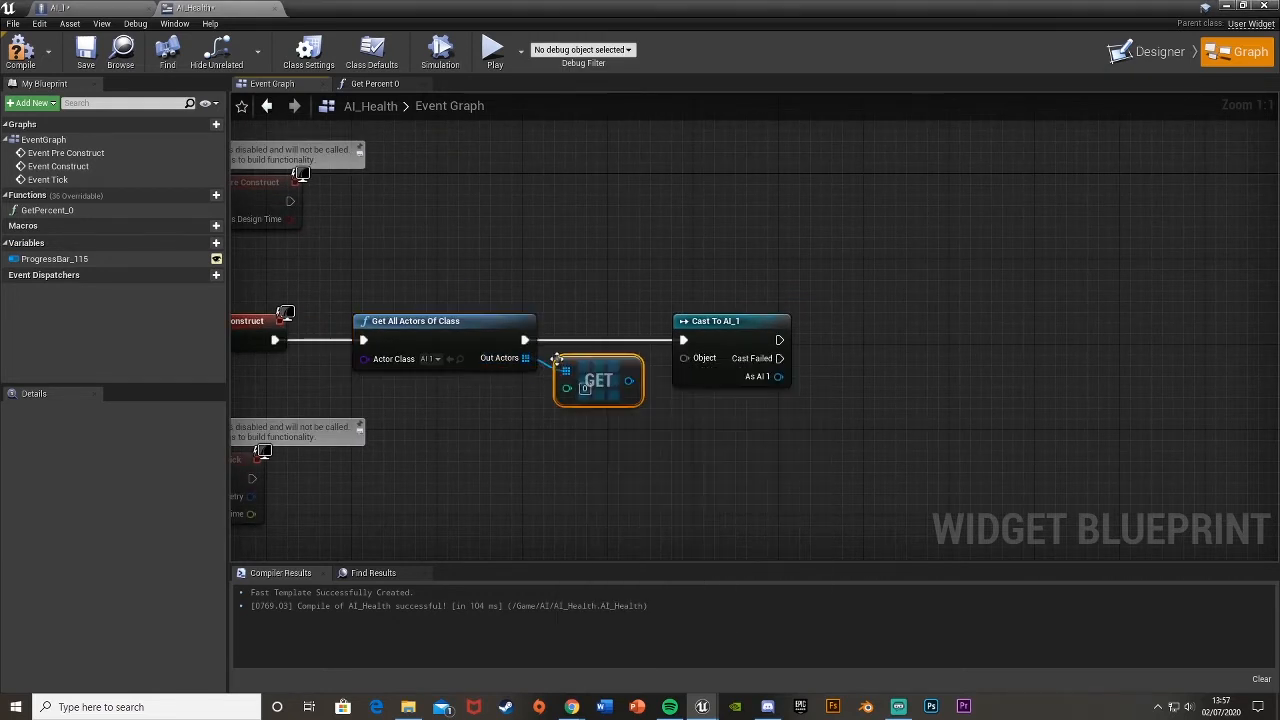
mouse_move(618, 370)
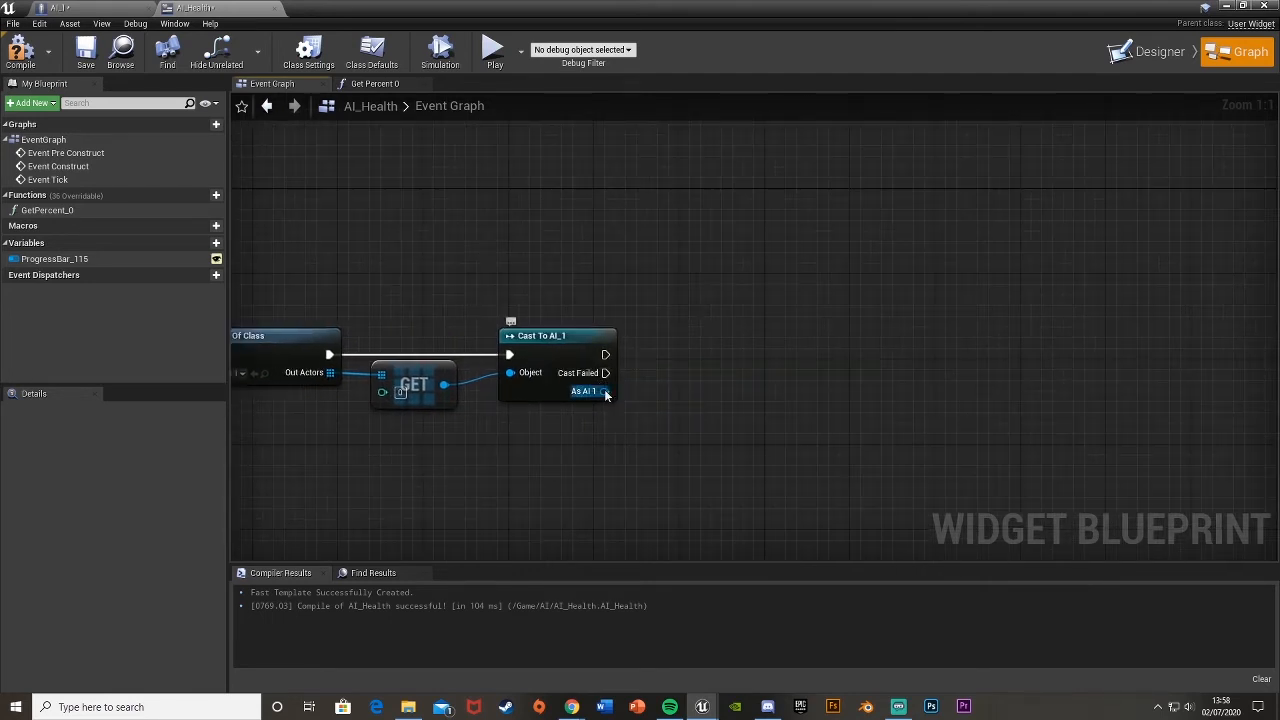
Step: Store the cast result in a new variable named AI_1 Ref
left_click_drag(608, 390, 702, 390)
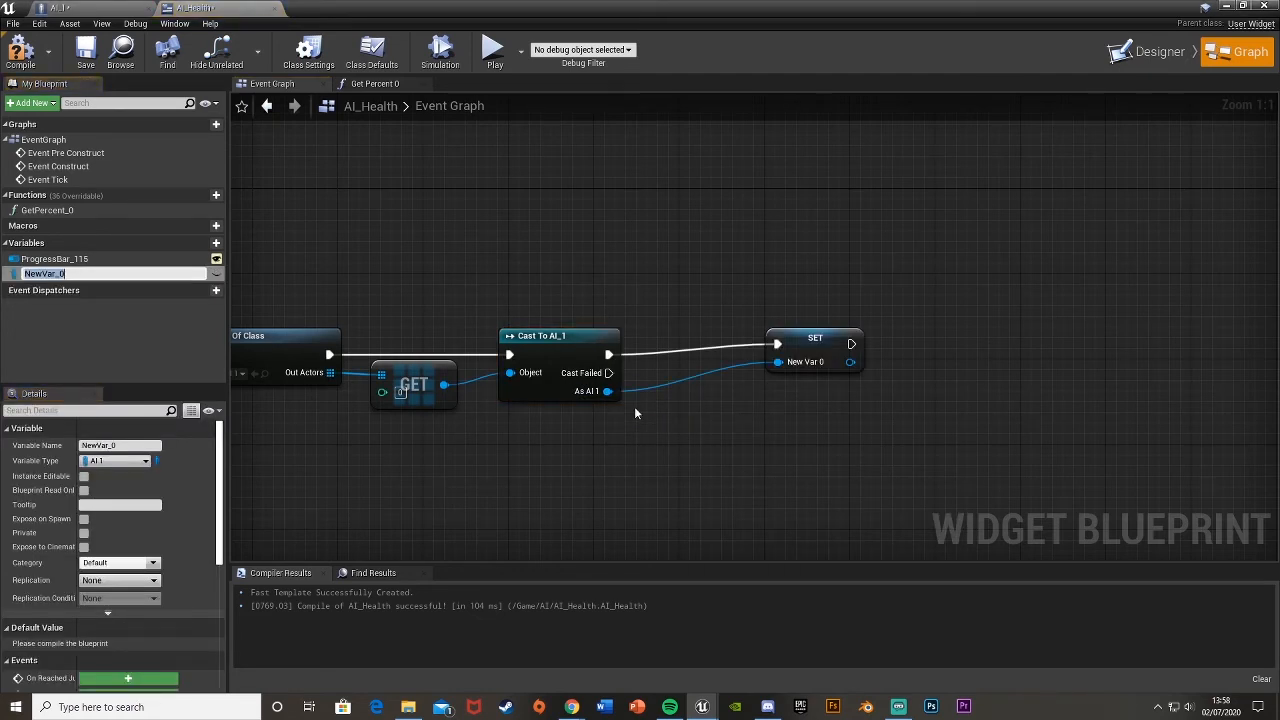
type("AI_1 Ref")
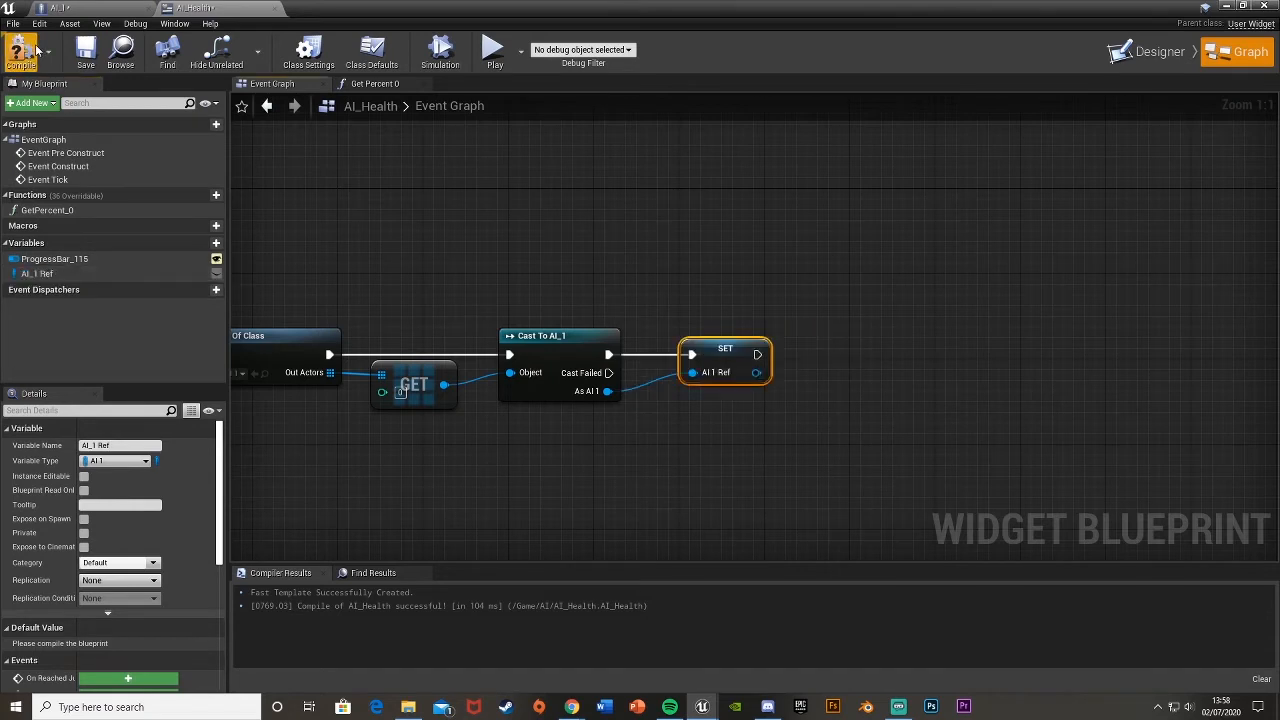
left_click(388, 84)
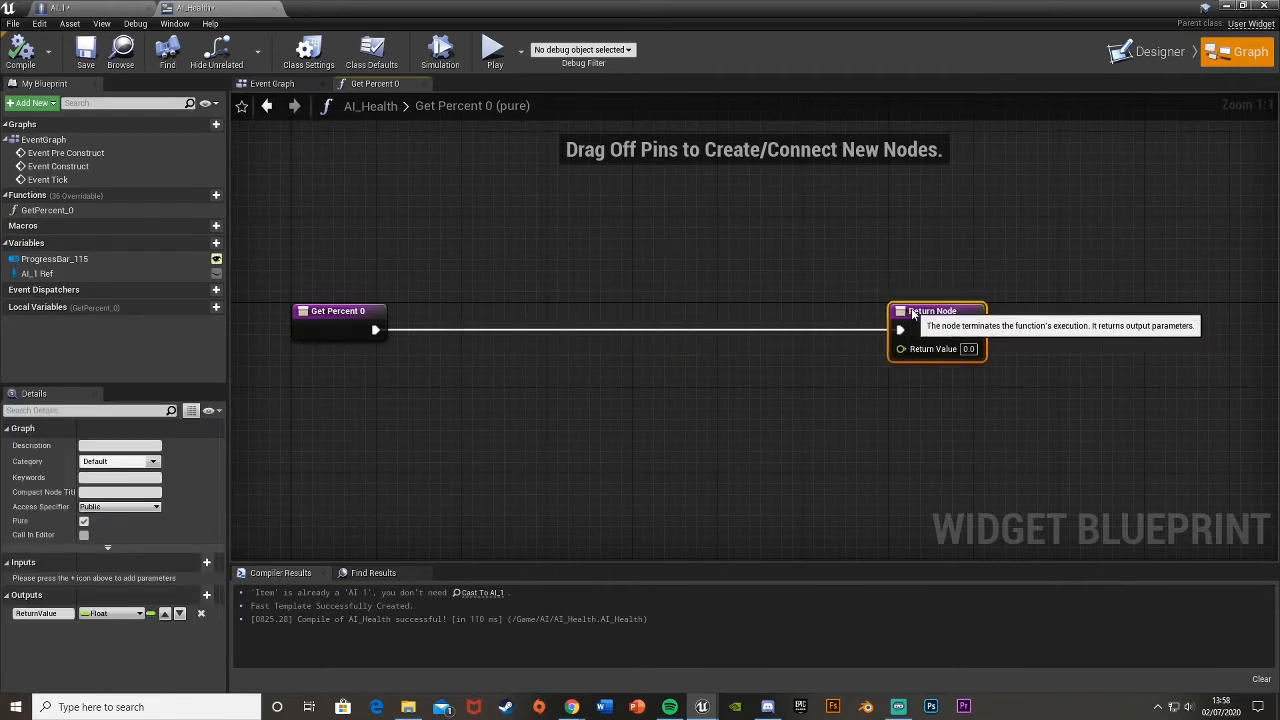
mouse_move(36, 272)
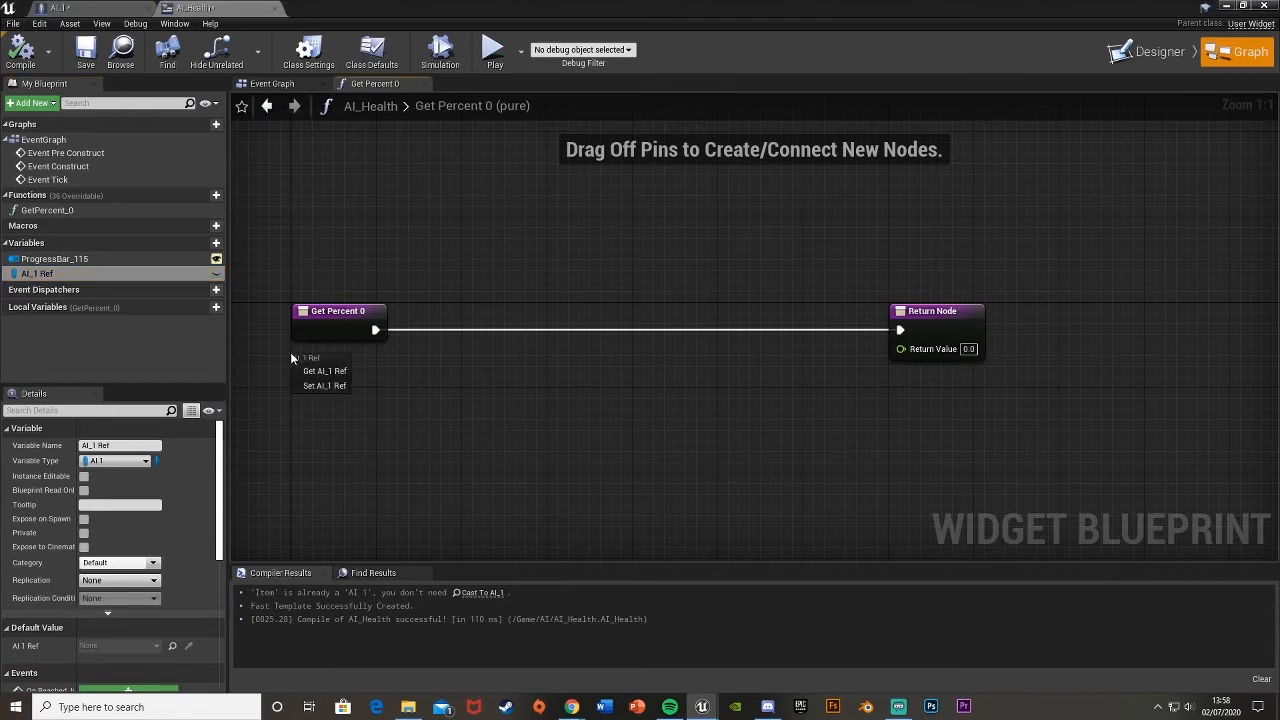
Step: Get Health from AI_1 Ref and feed it into a division node in the percent function
left_click(324, 370)
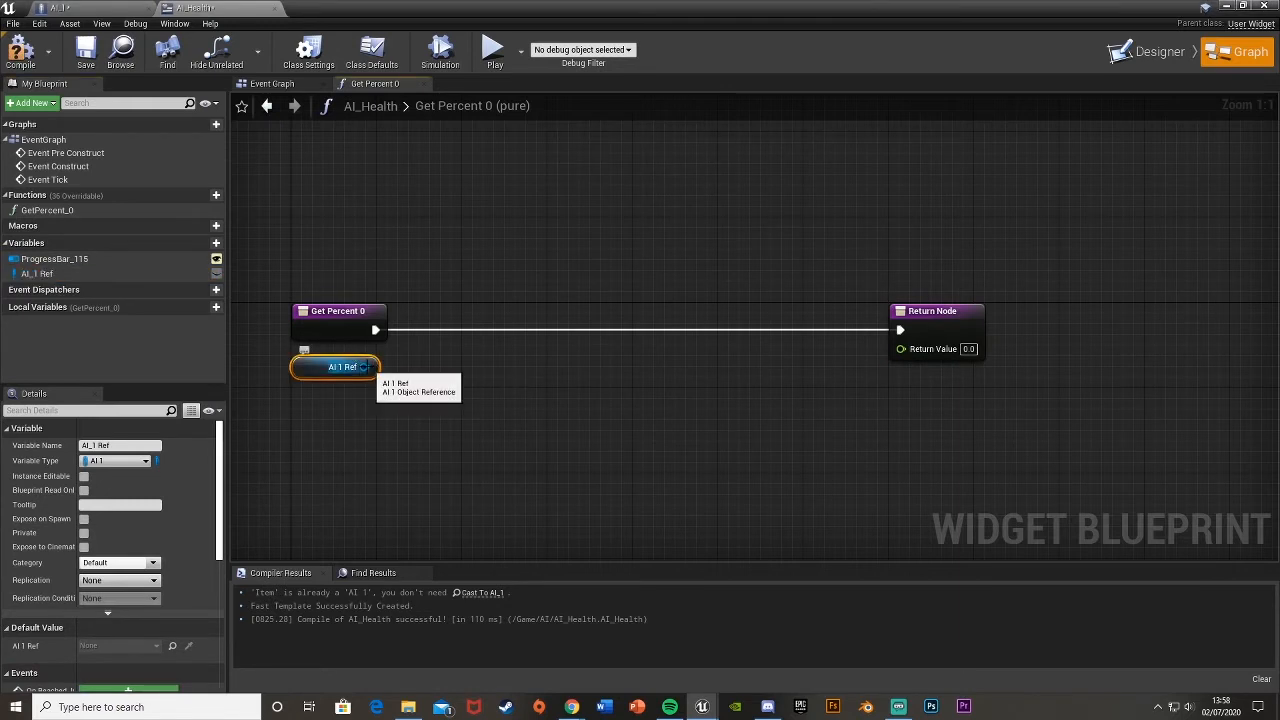
left_click_drag(368, 368, 456, 360)
type("get healt")
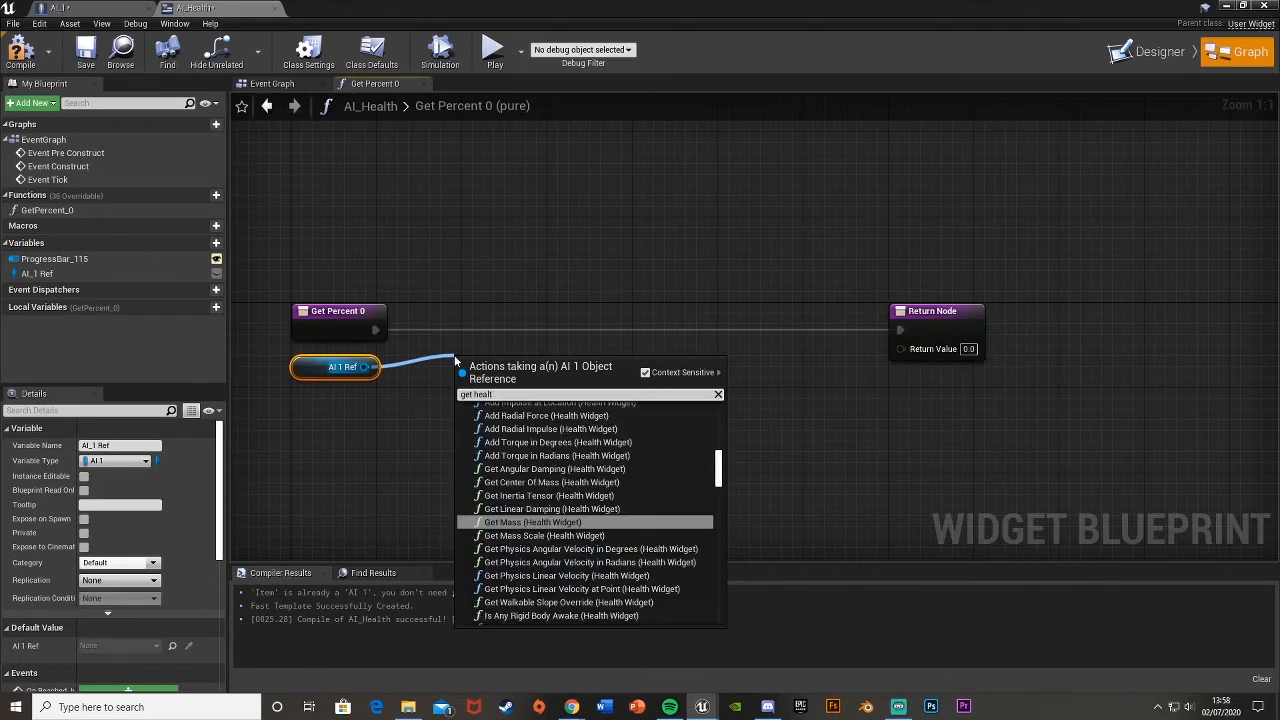
scroll("down", 3)
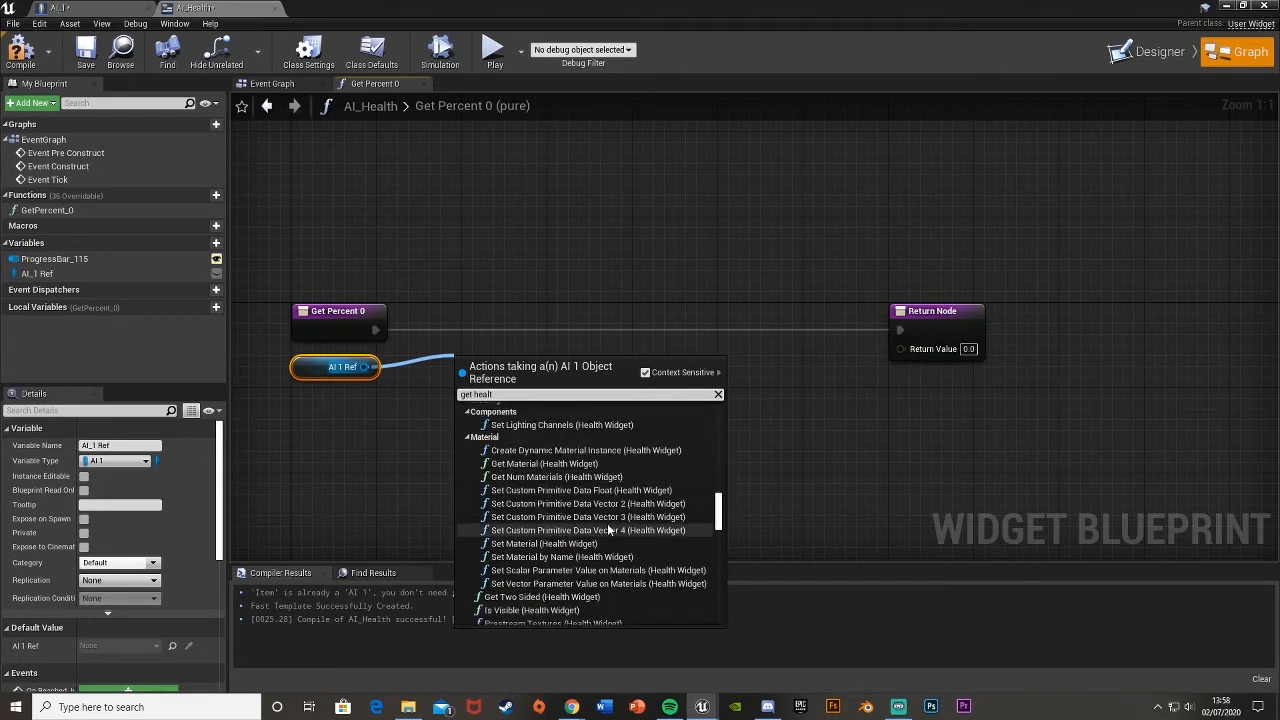
scroll("down", 3)
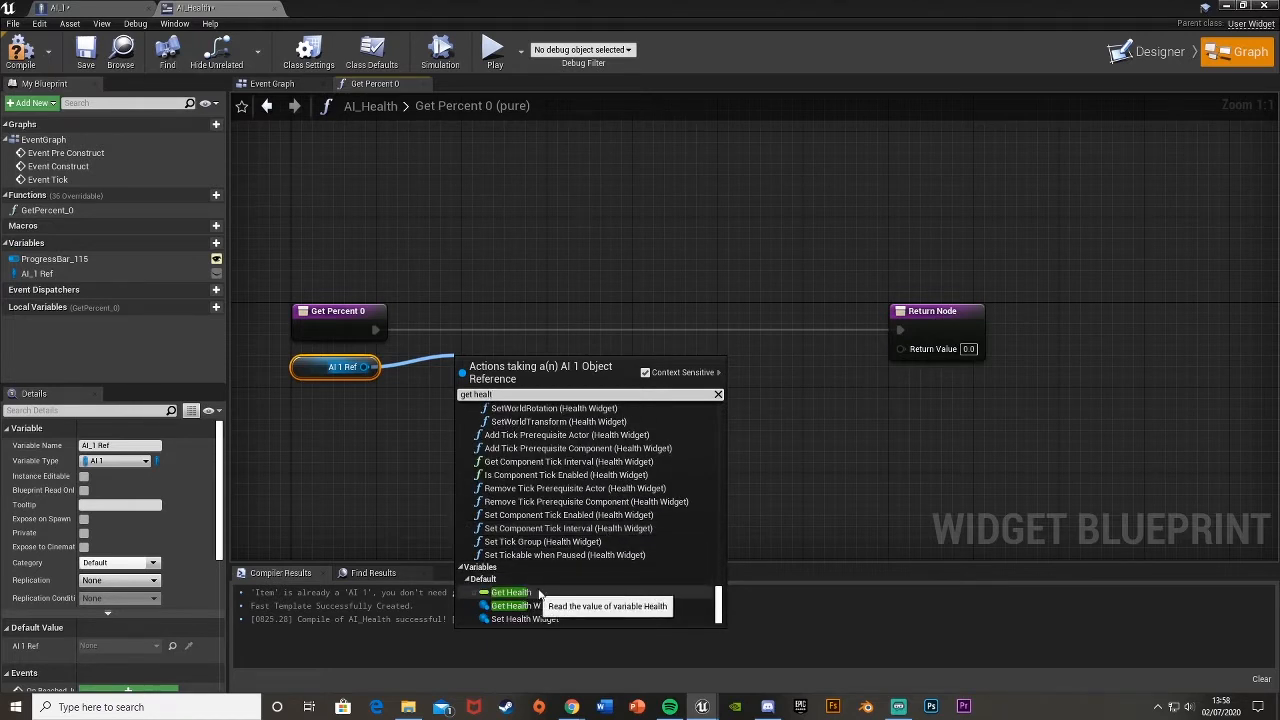
left_click(510, 592)
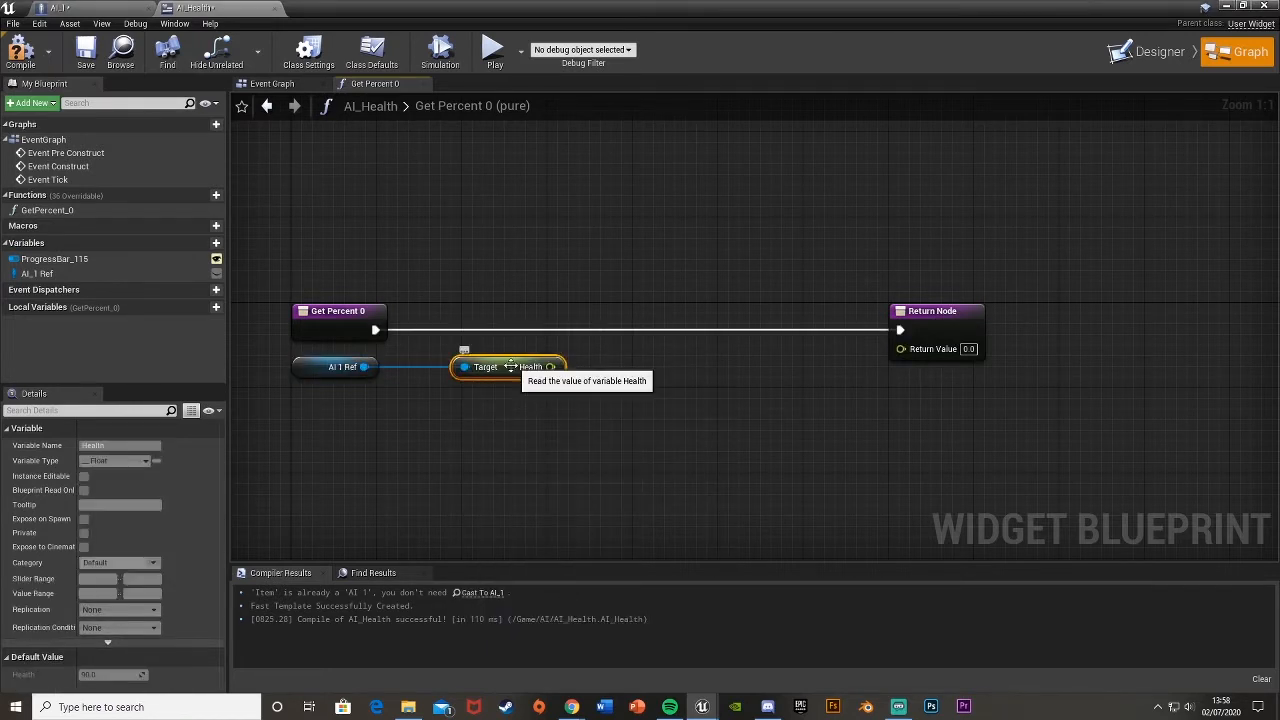
left_click_drag(550, 368, 560, 376)
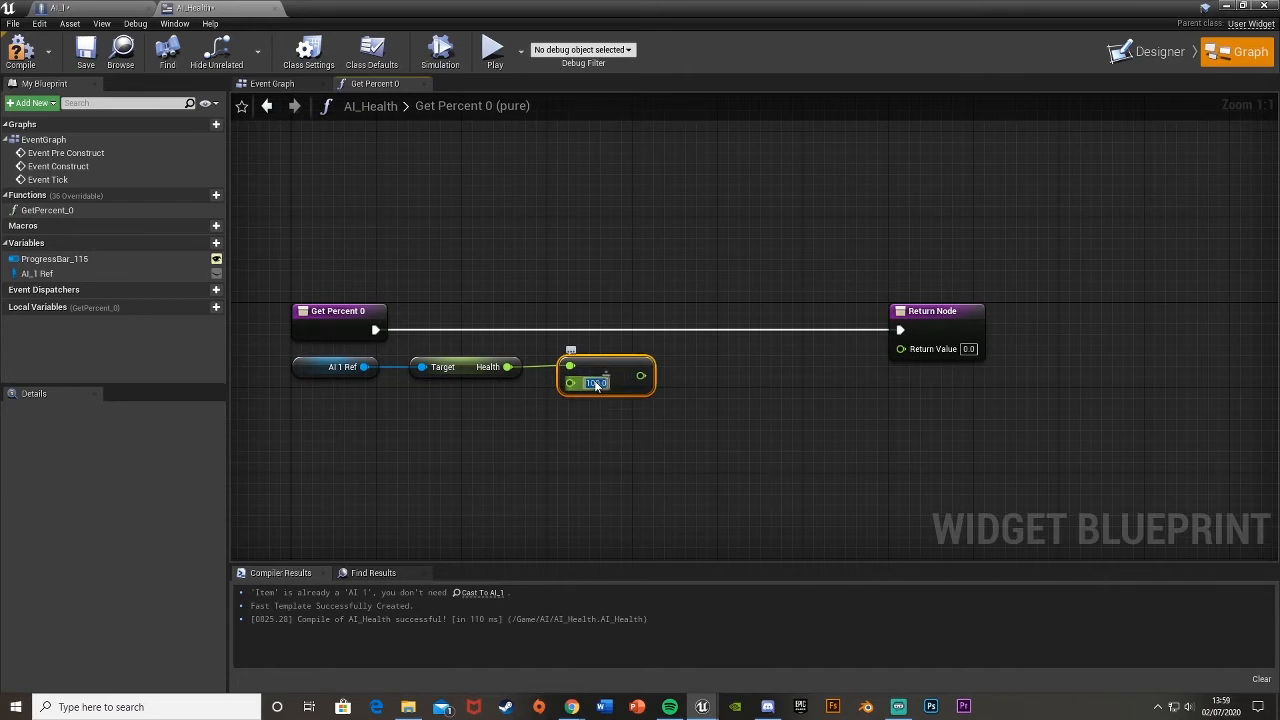
left_click_drag(640, 376, 900, 348)
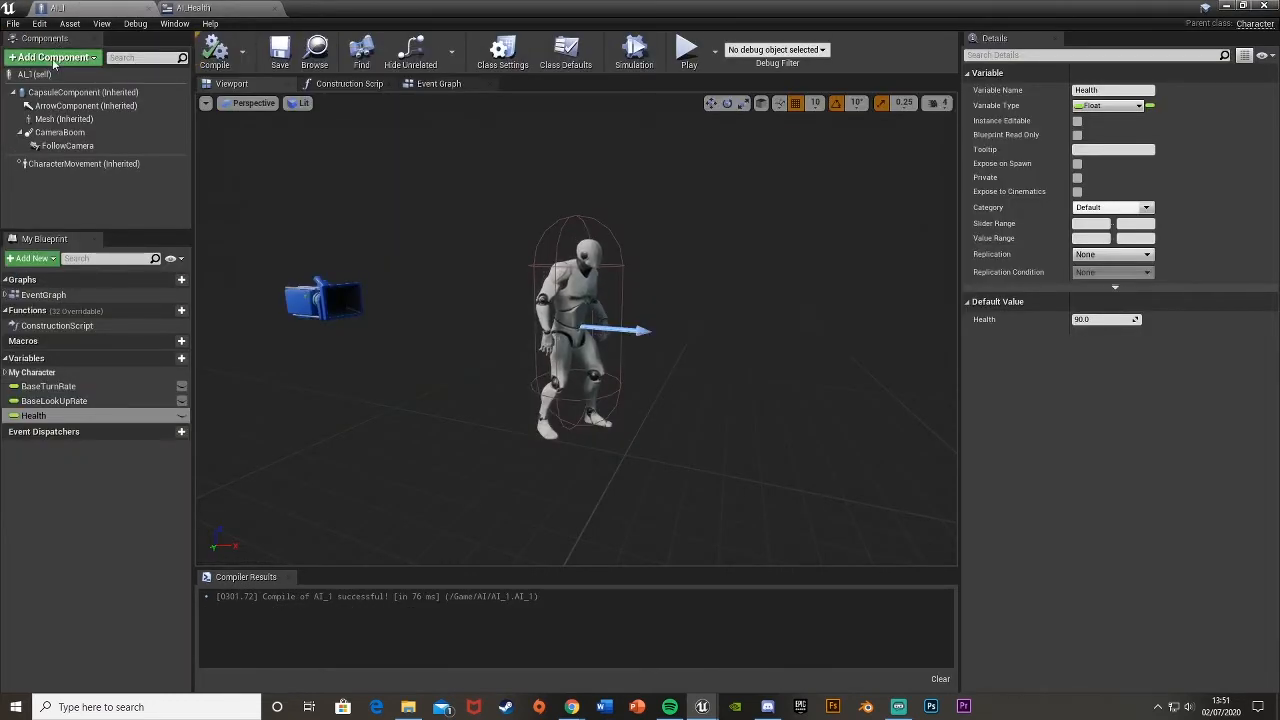
Step: Add a Widget component to AI_1 named Health Widget
left_click(50, 56)
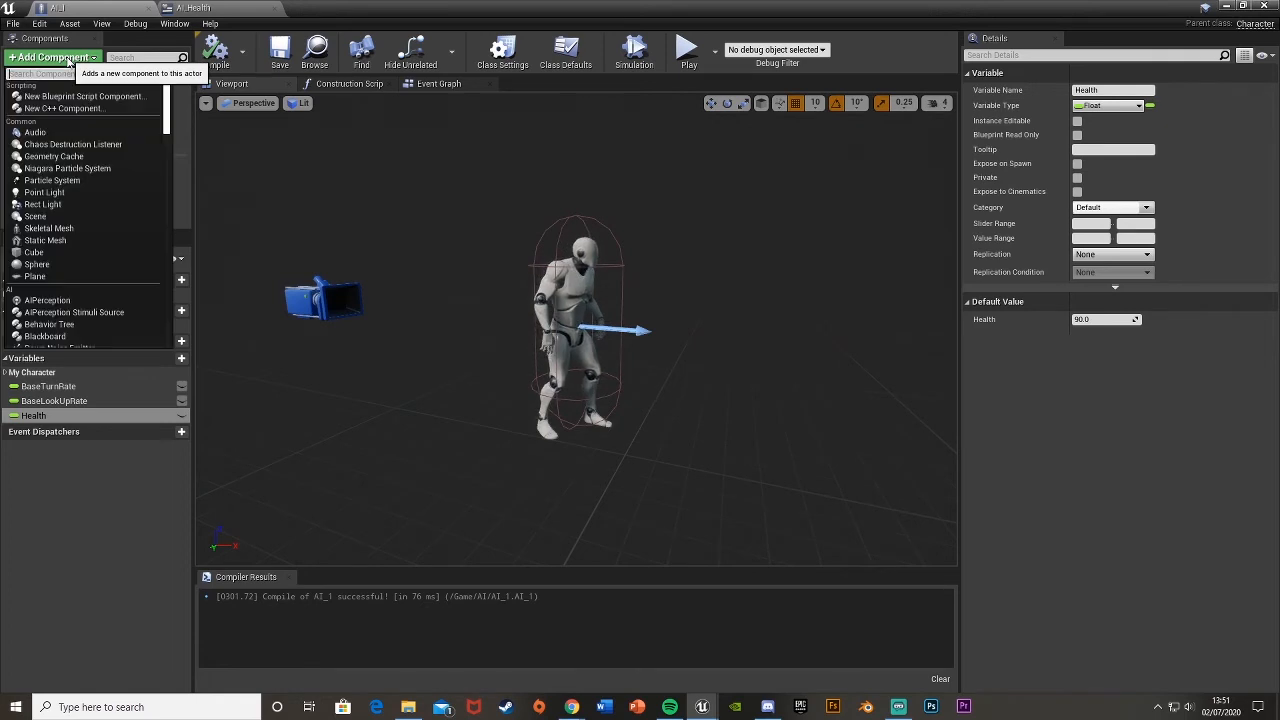
type("widget")
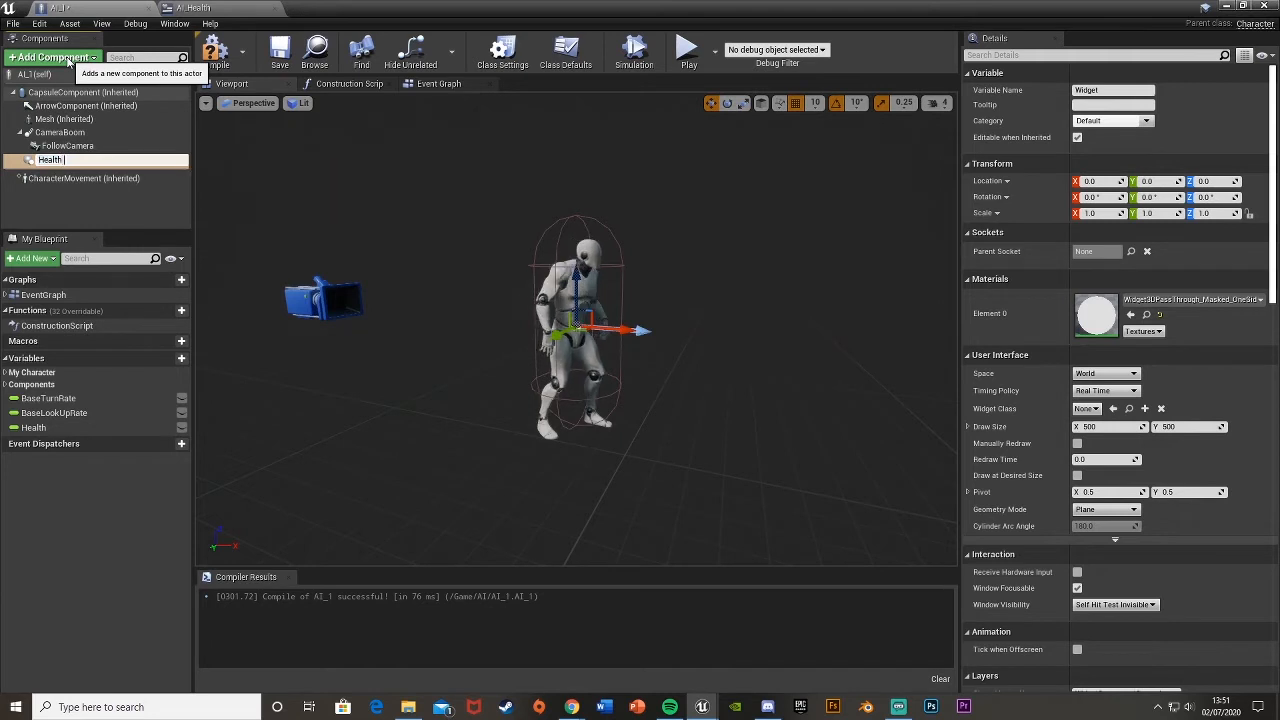
type("Health Widget")
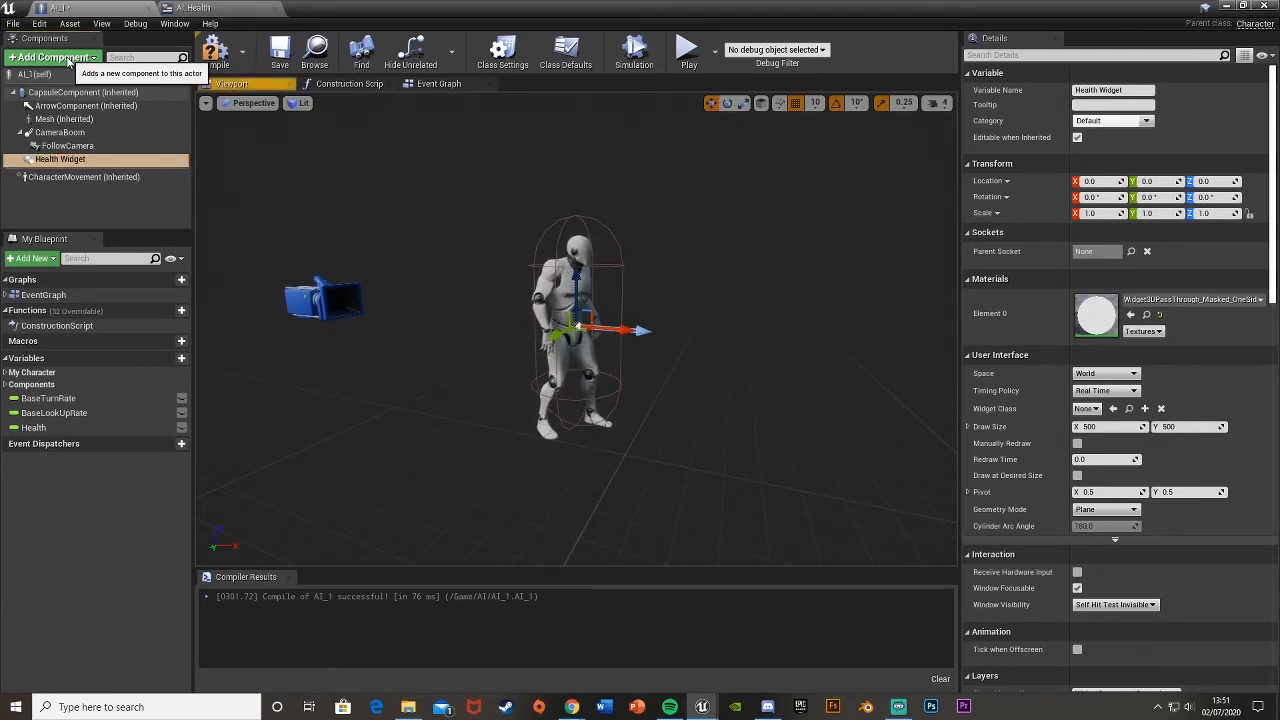
mouse_move(1090, 390)
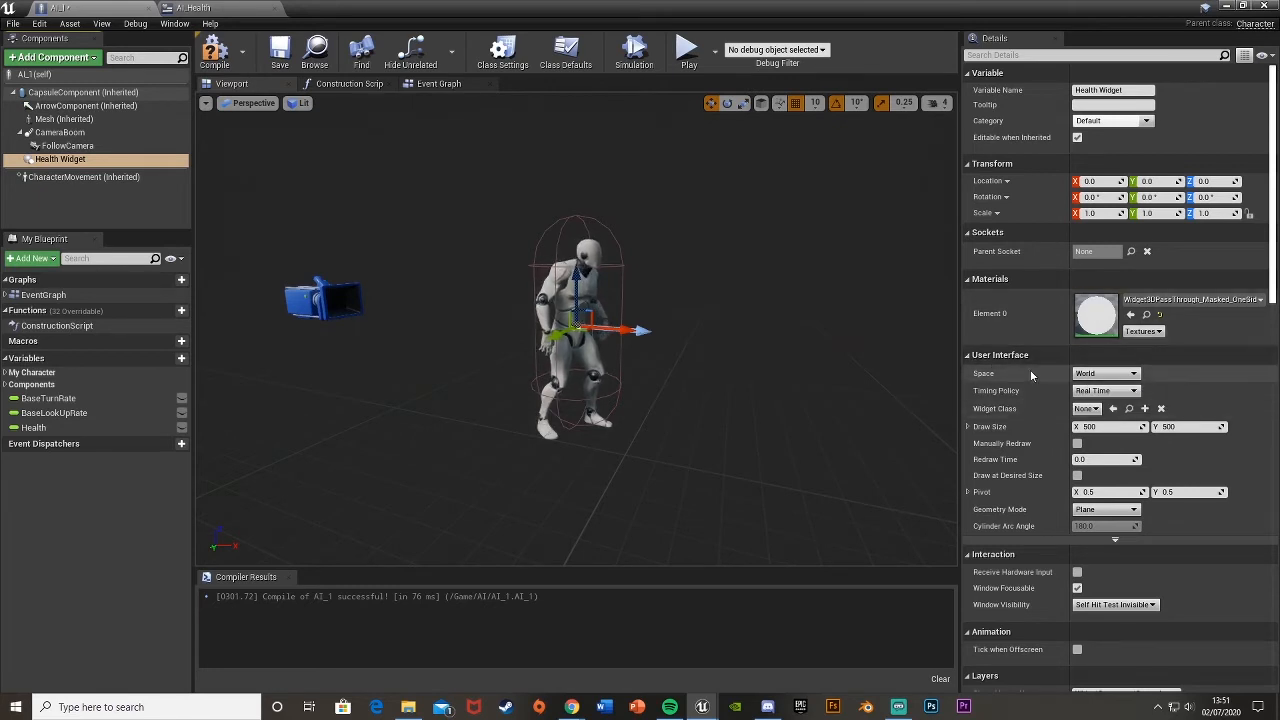
Step: Set the Health Widget's Space to Screen and its Widget Class to AI_Health
left_click(1104, 374)
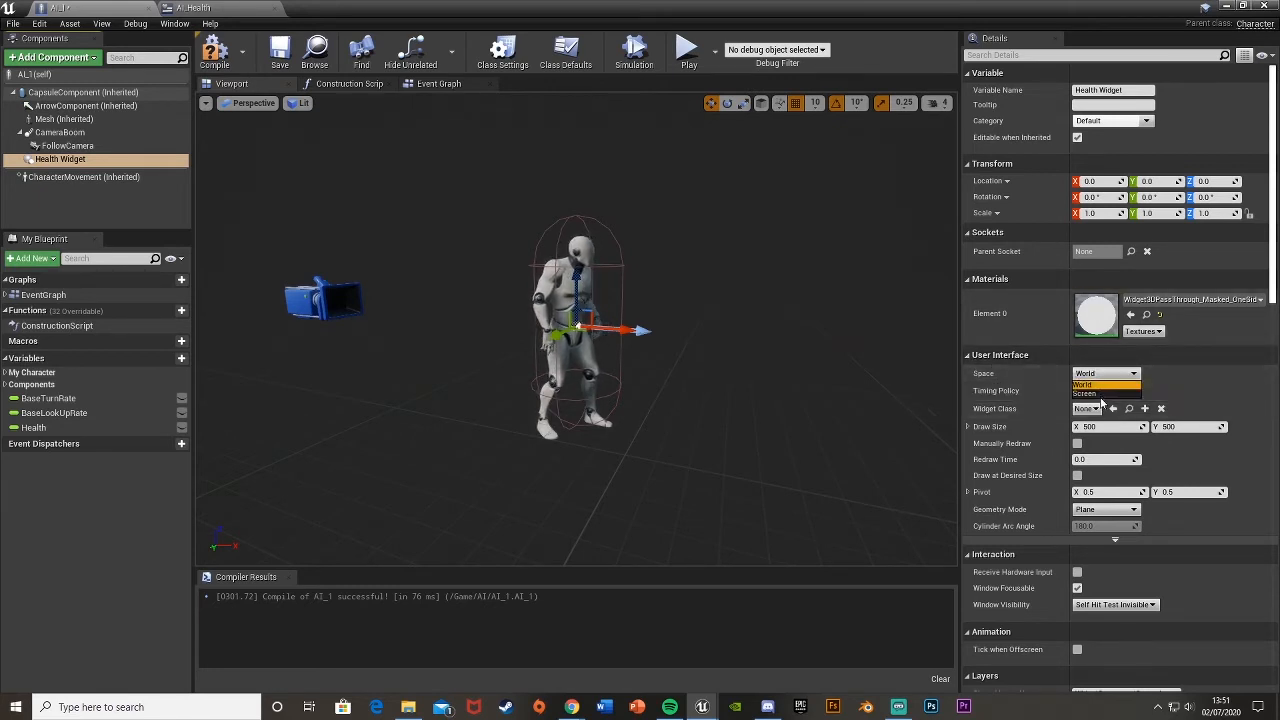
left_click(1106, 394)
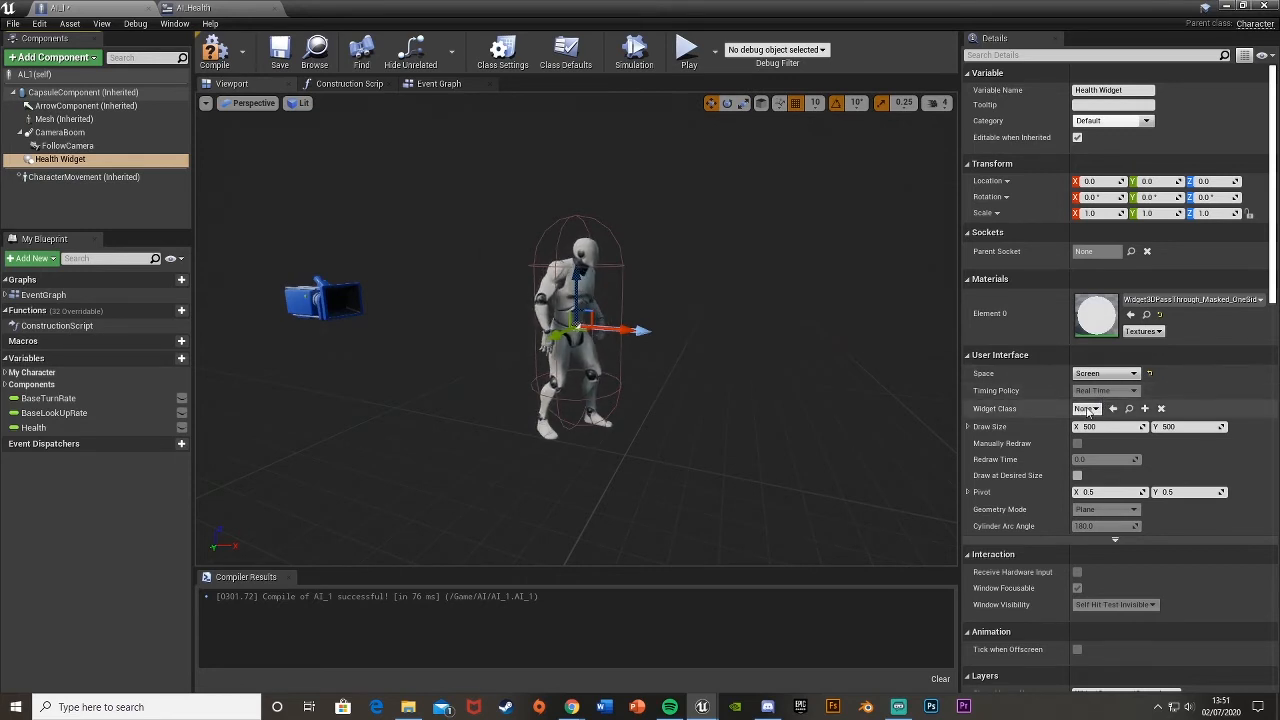
left_click(1098, 408)
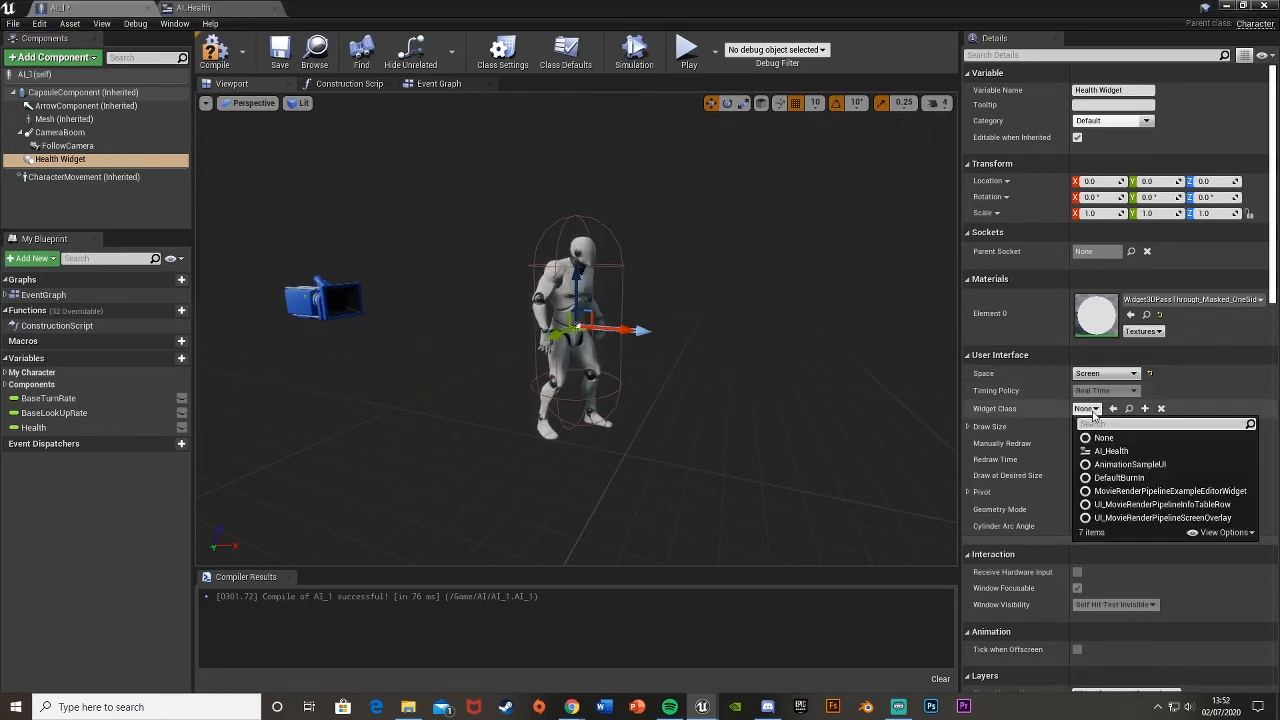
left_click(1110, 450)
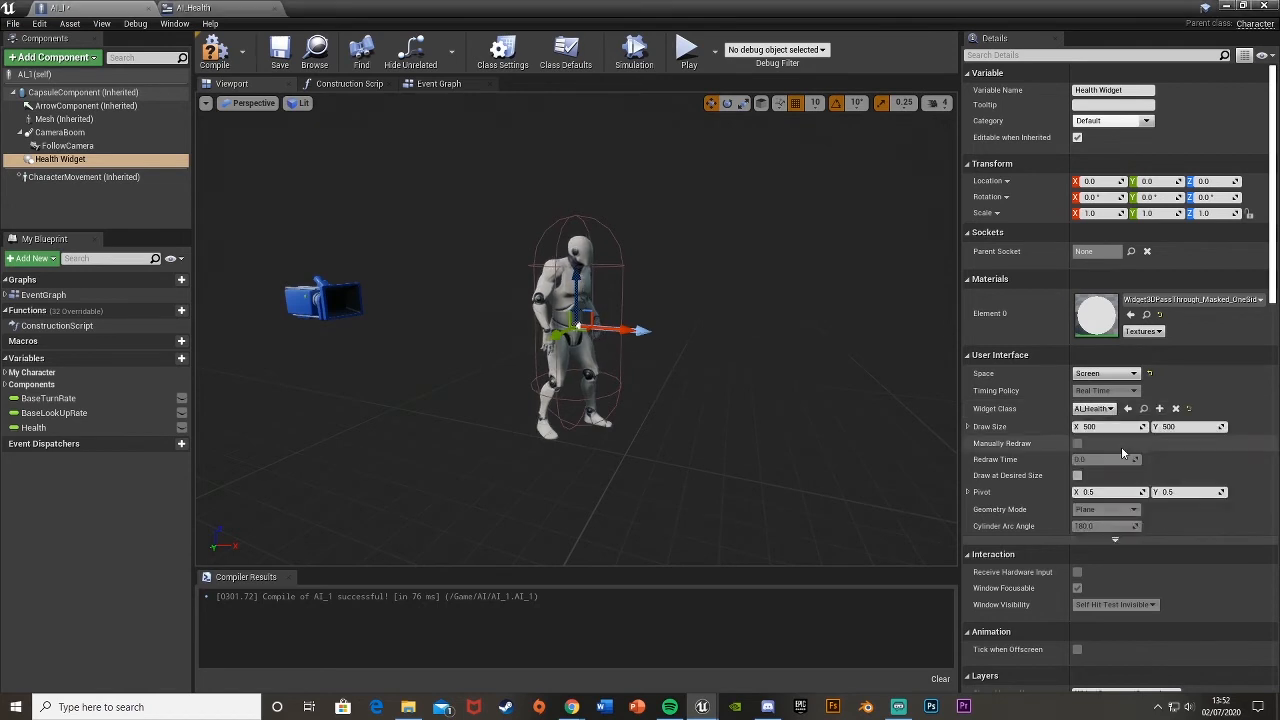
Step: Raise the Health Widget above the character's head
left_click_drag(576, 330, 420, 380)
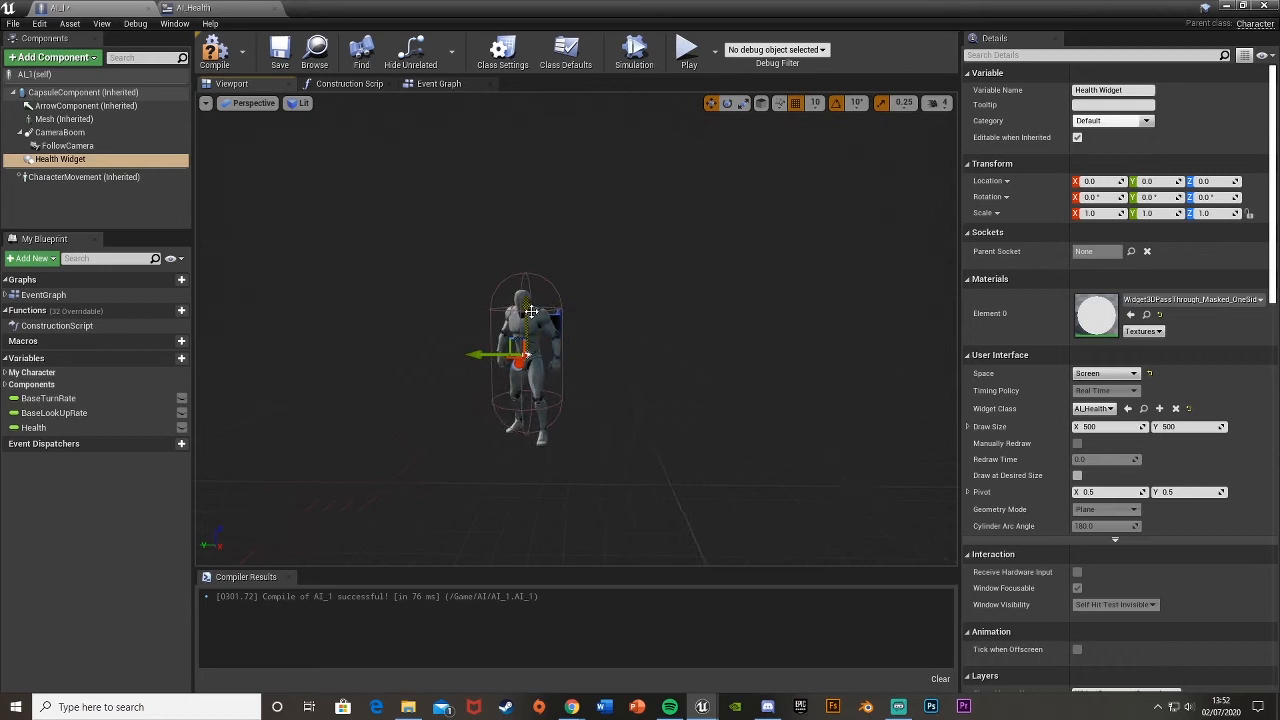
left_click_drag(524, 310, 510, 236)
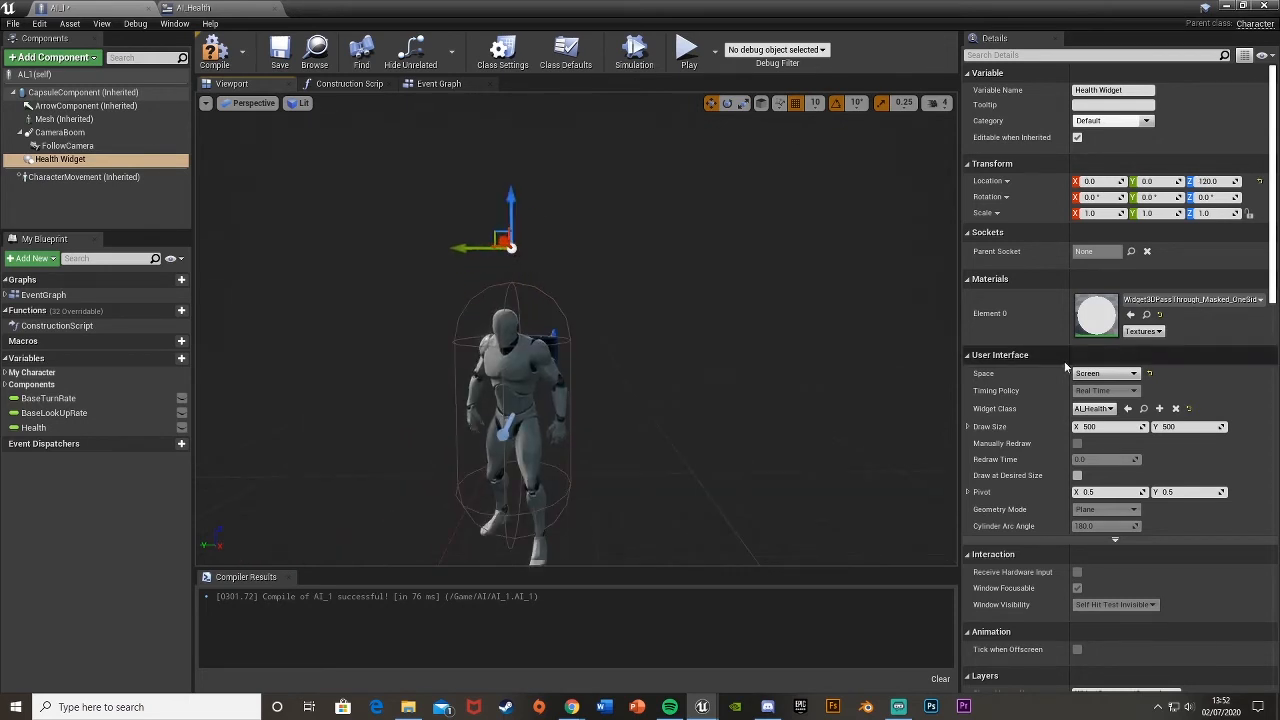
left_click(1104, 374)
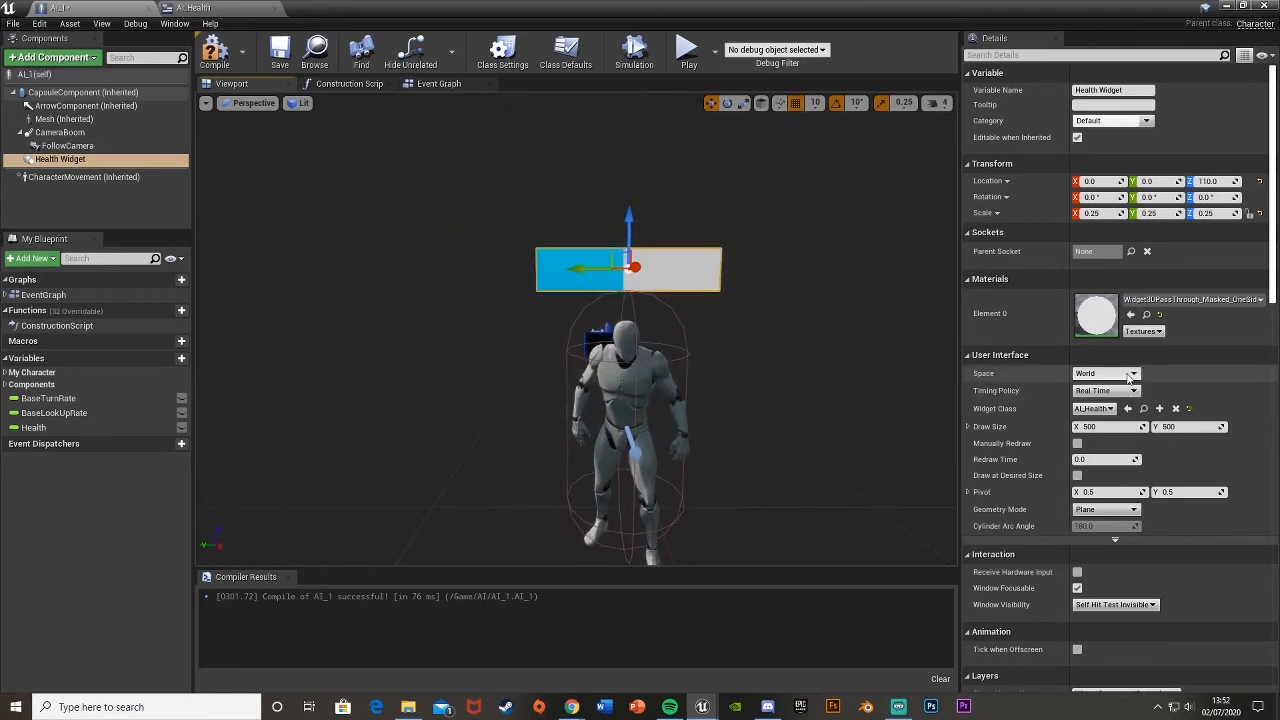
mouse_move(1126, 376)
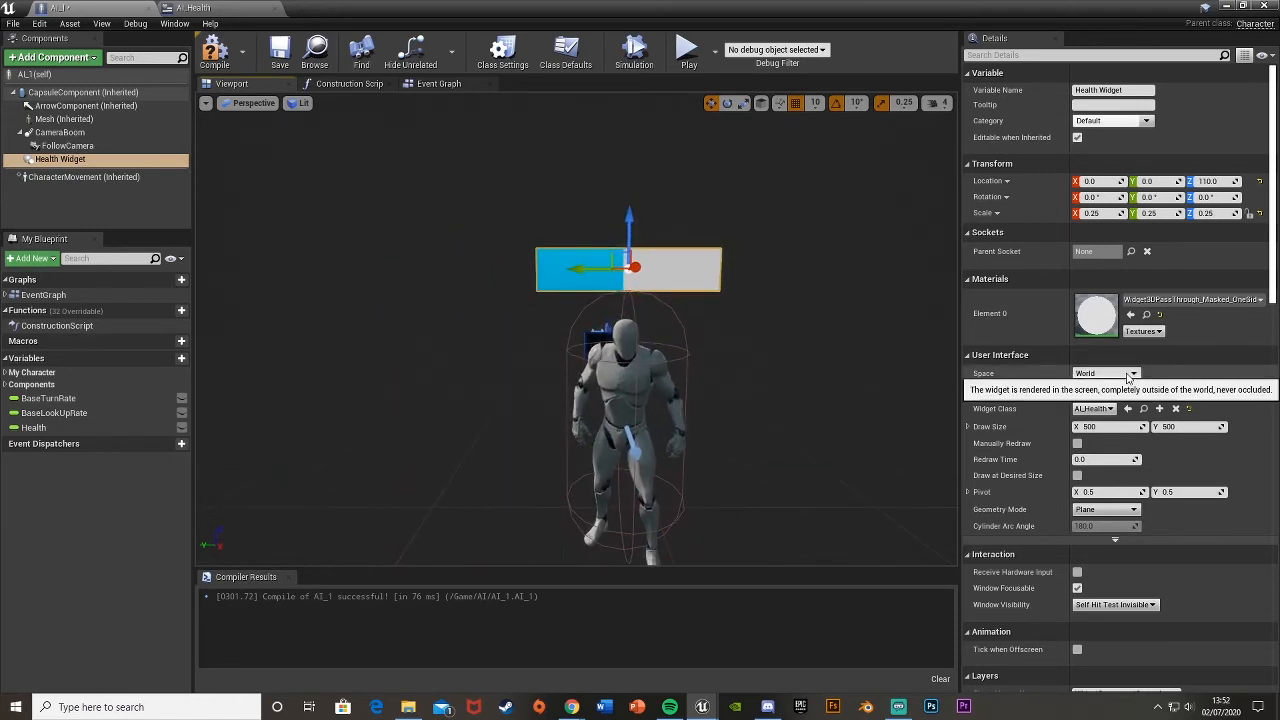
Step: Set the Health Widget's Space to World so the bar floats above the head in the viewport
left_click(1104, 374)
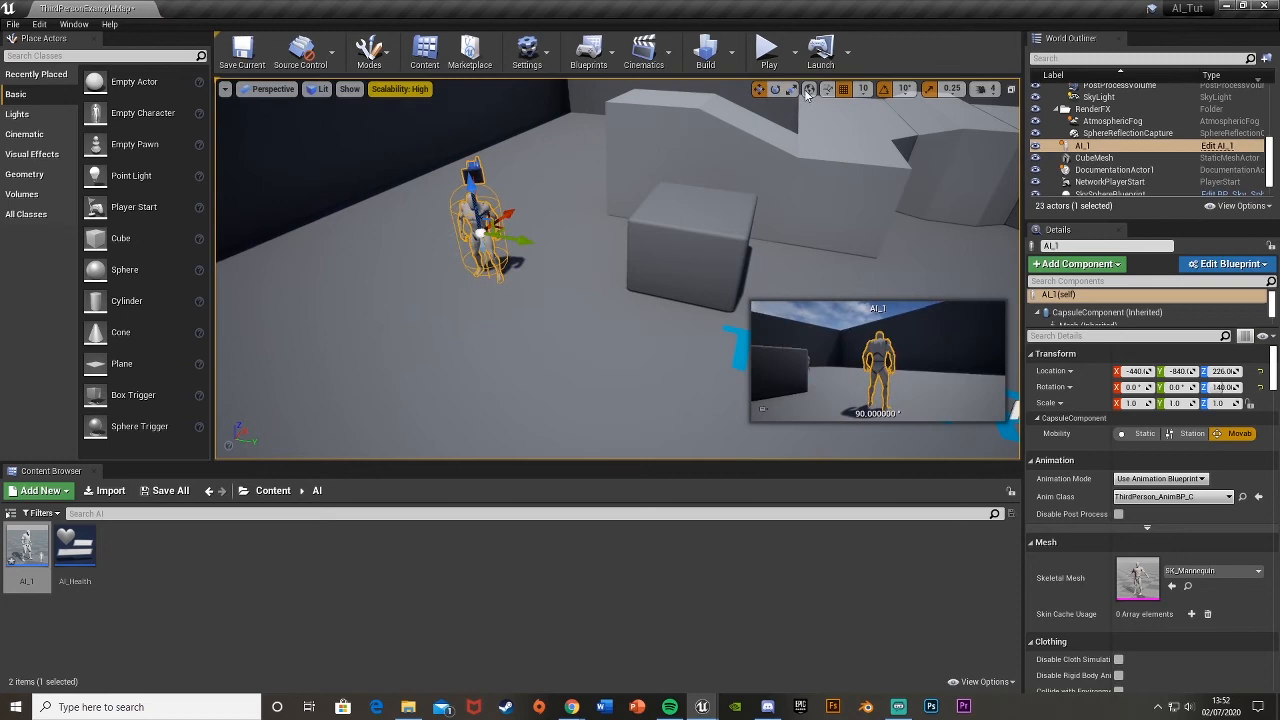
Step: Deselect the AI character in the level and reopen the AI_Health widget blueprint
left_click(764, 52)
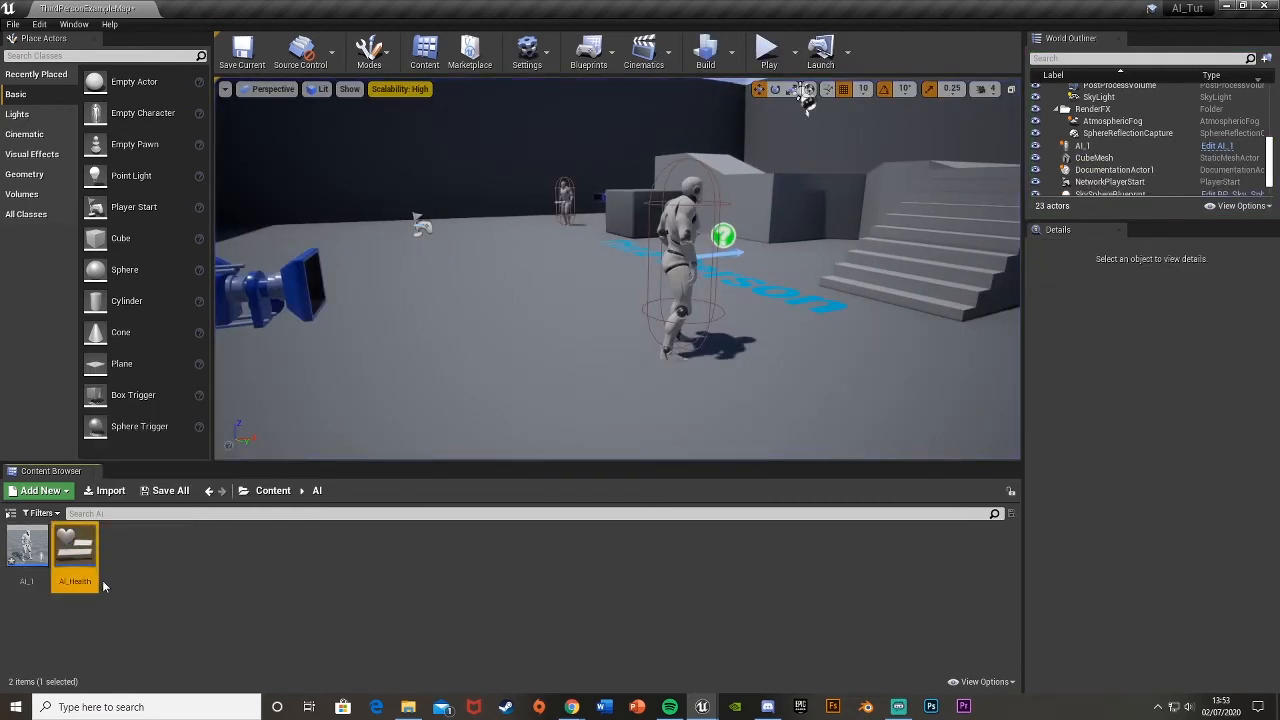
double_click(76, 544)
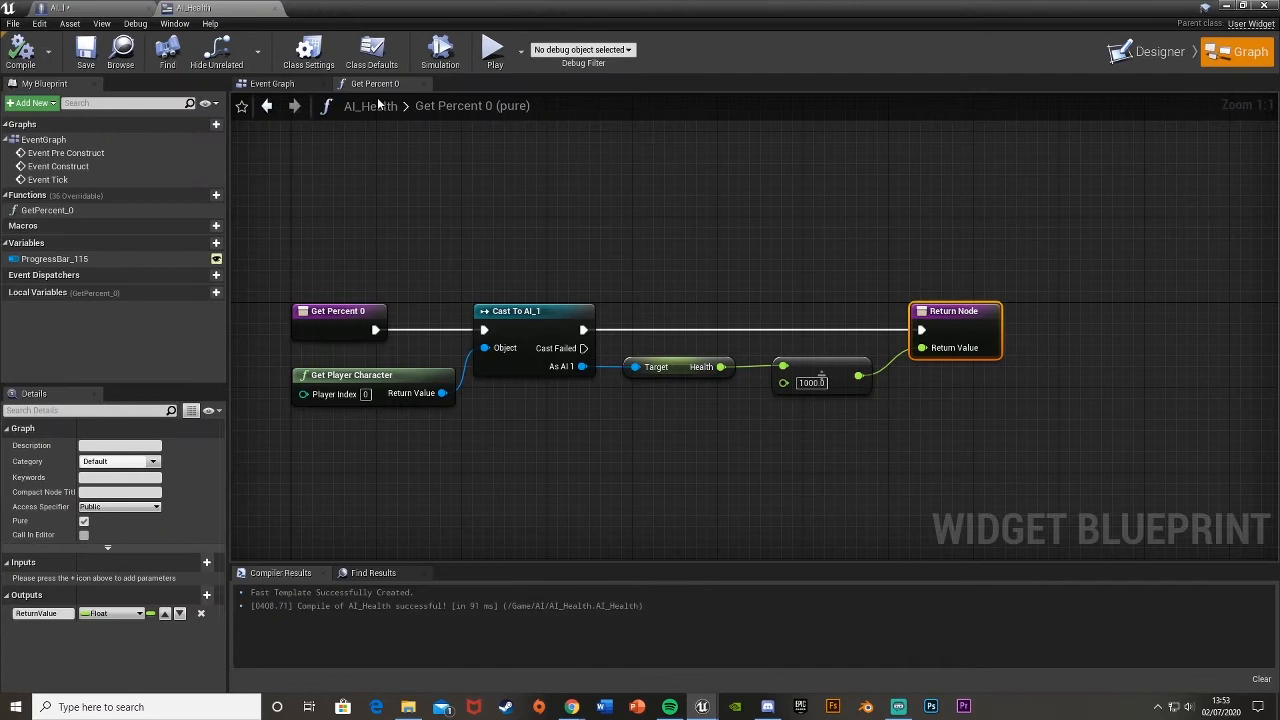
Step: Move the progress bar to the canvas top-left and set the preview size to fit the content
left_click(1148, 52)
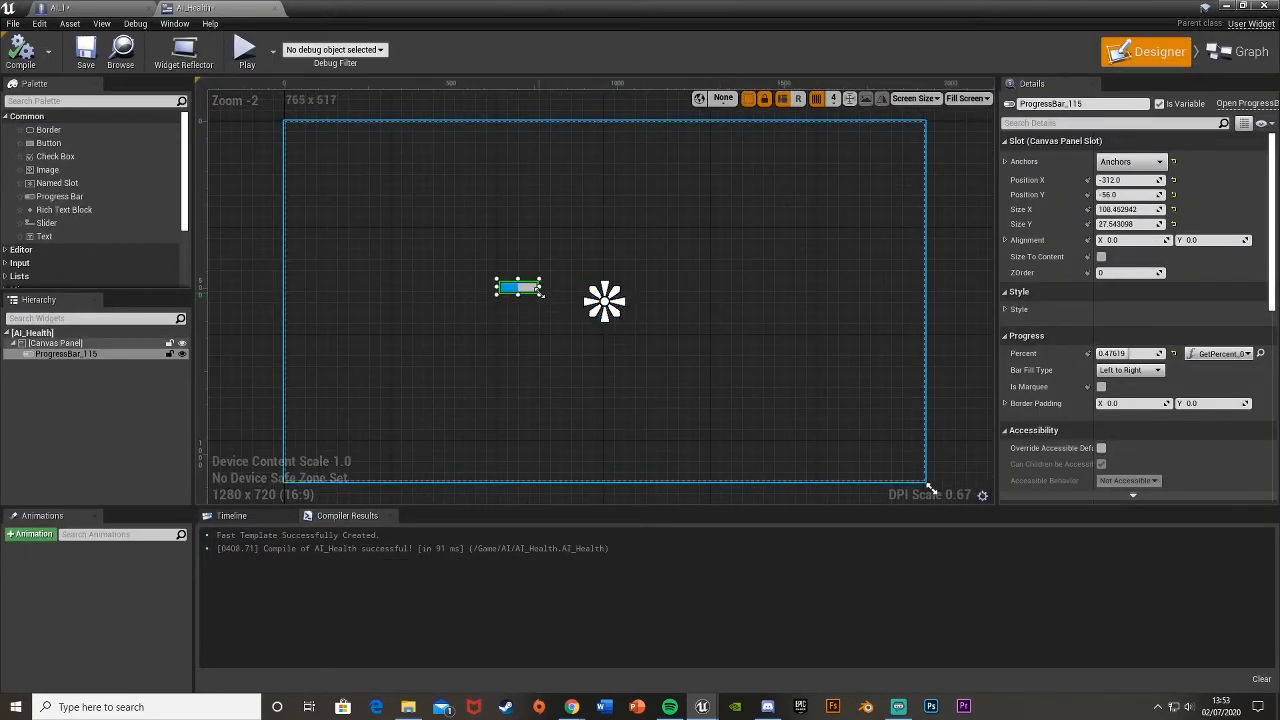
left_click_drag(518, 288, 378, 166)
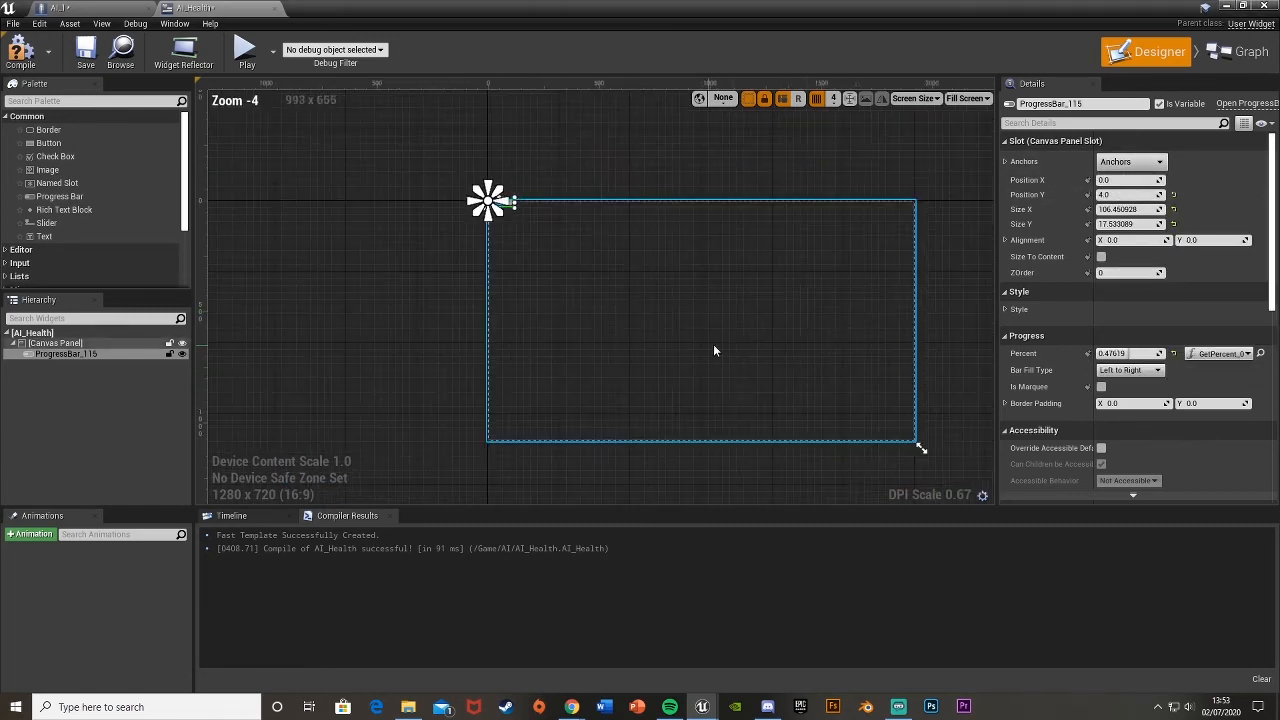
left_click(56, 344)
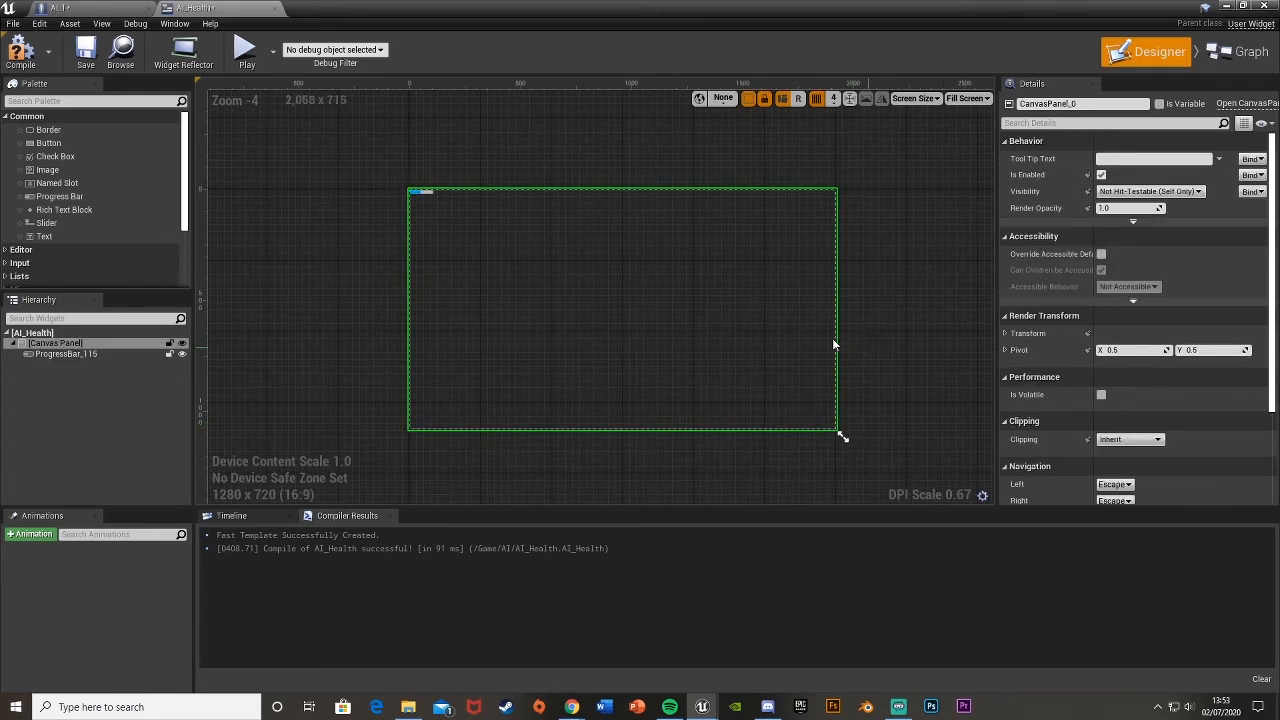
left_click(968, 98)
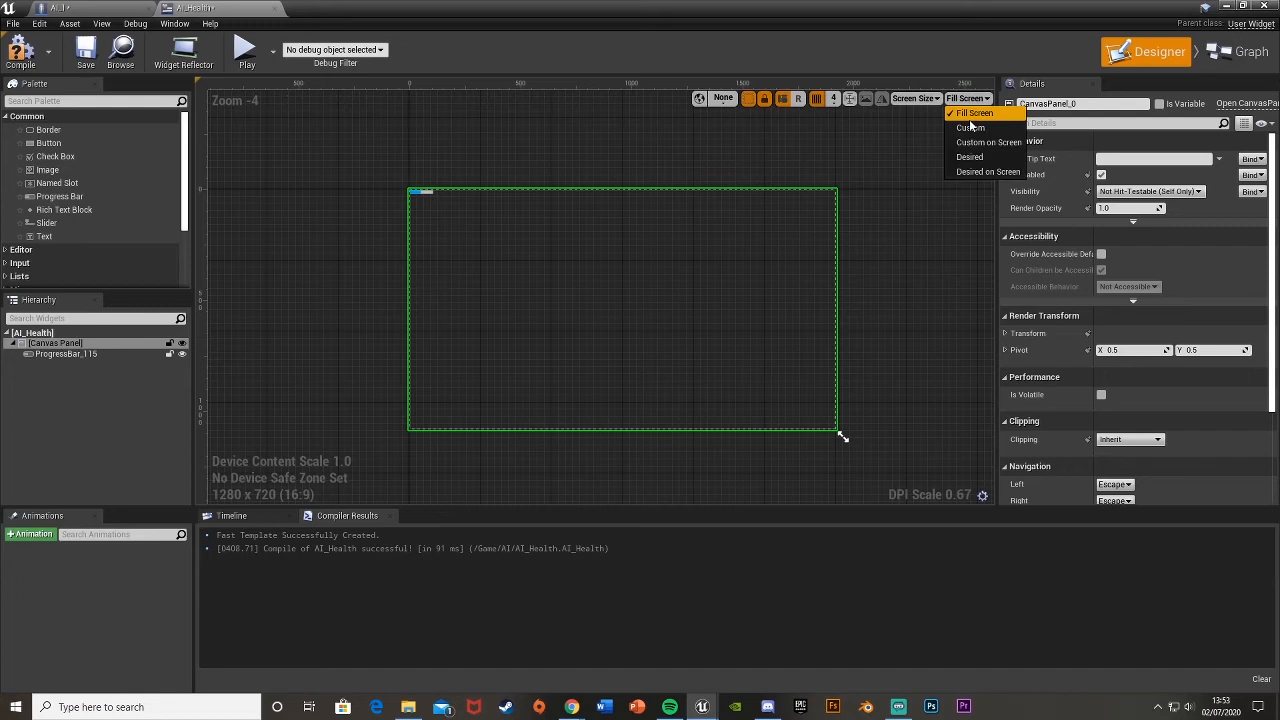
left_click(970, 128)
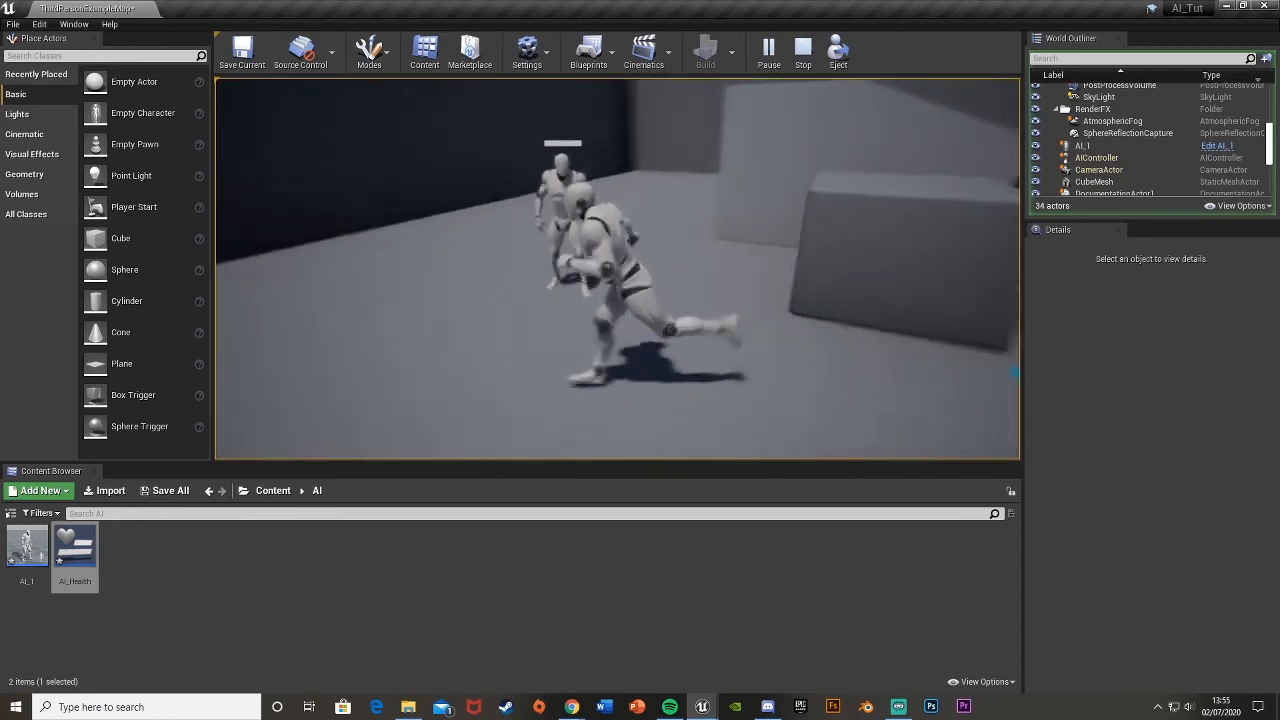
Step: Stop play, adjust the Health Widget draw size, then play again to check the wider bar
left_click(800, 50)
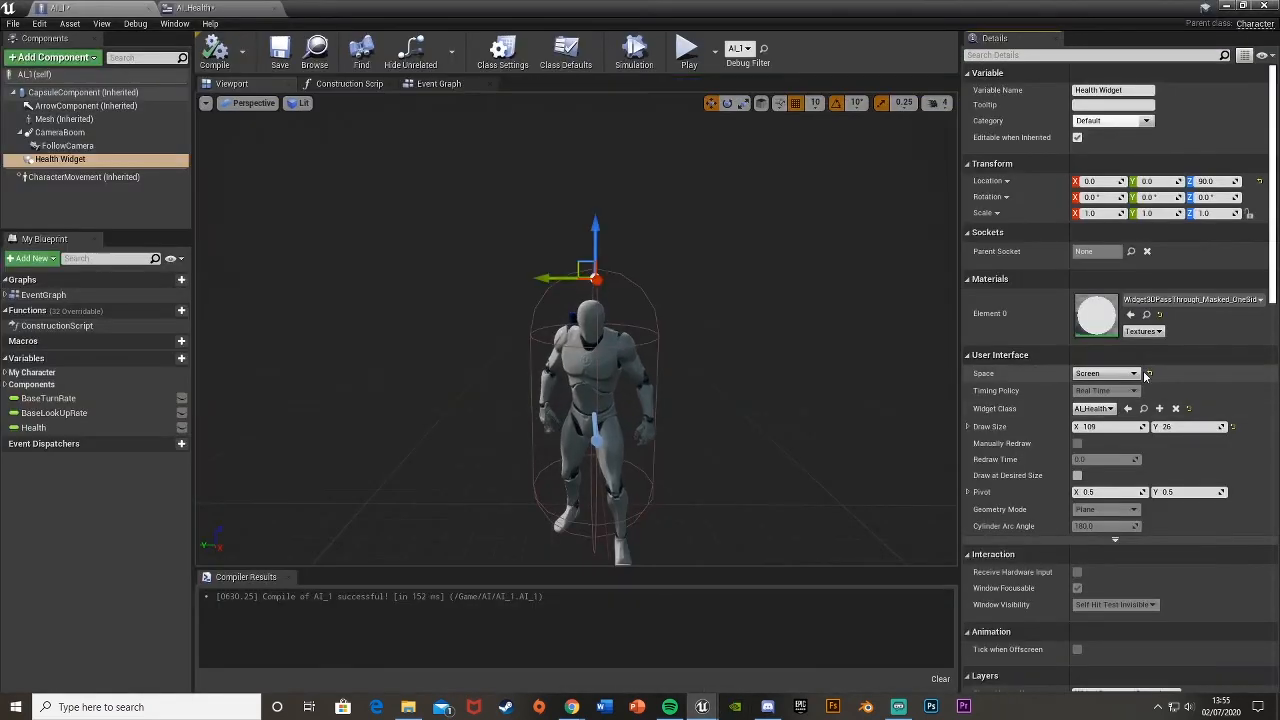
left_click(1106, 374)
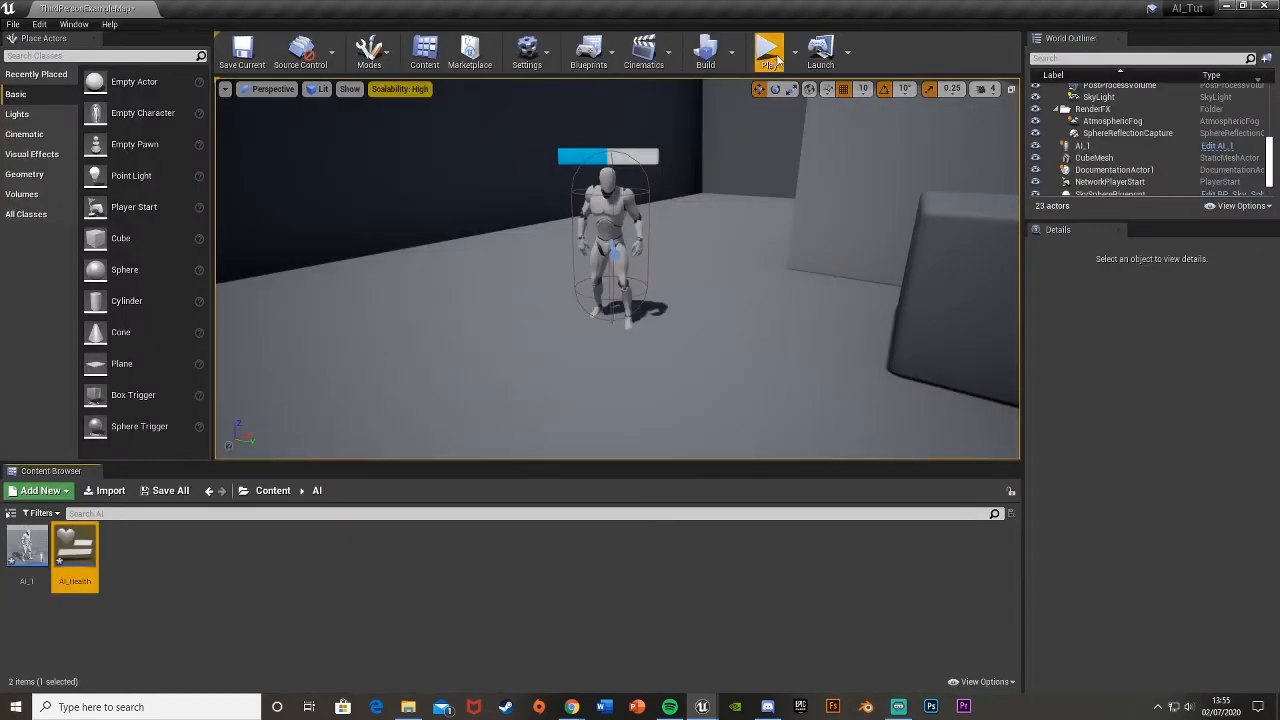
left_click(770, 50)
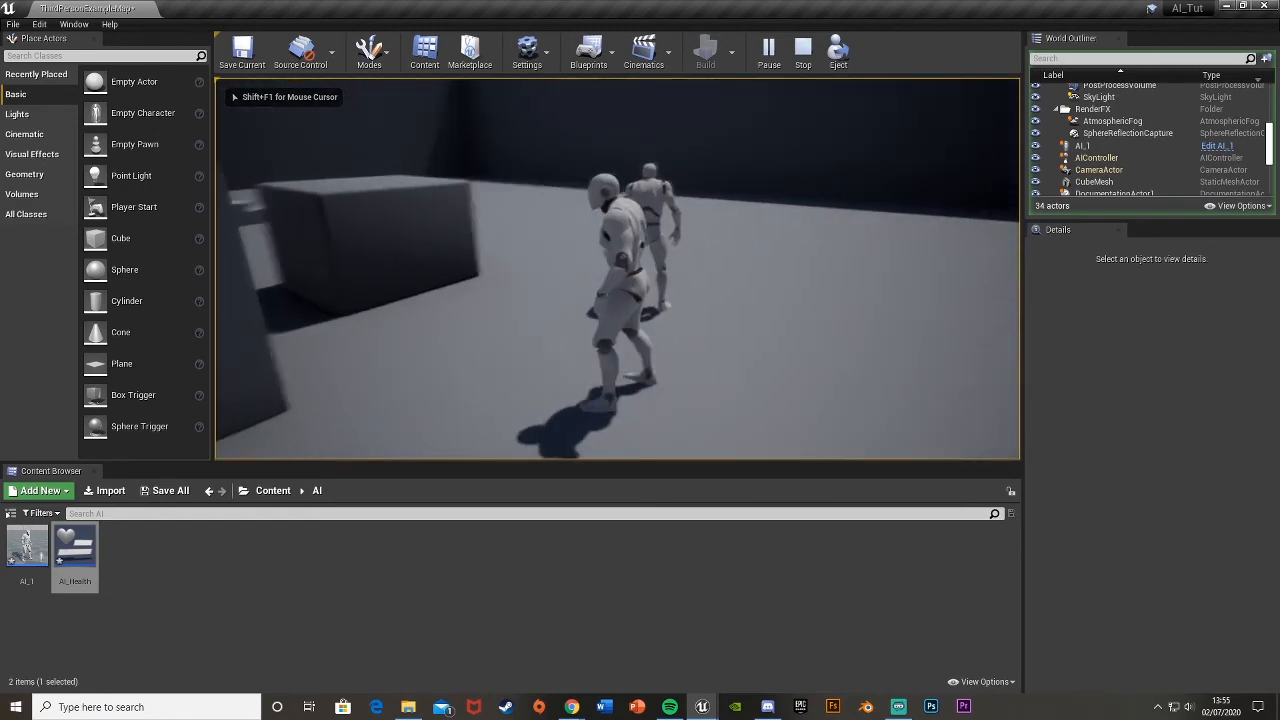
left_click(796, 48)
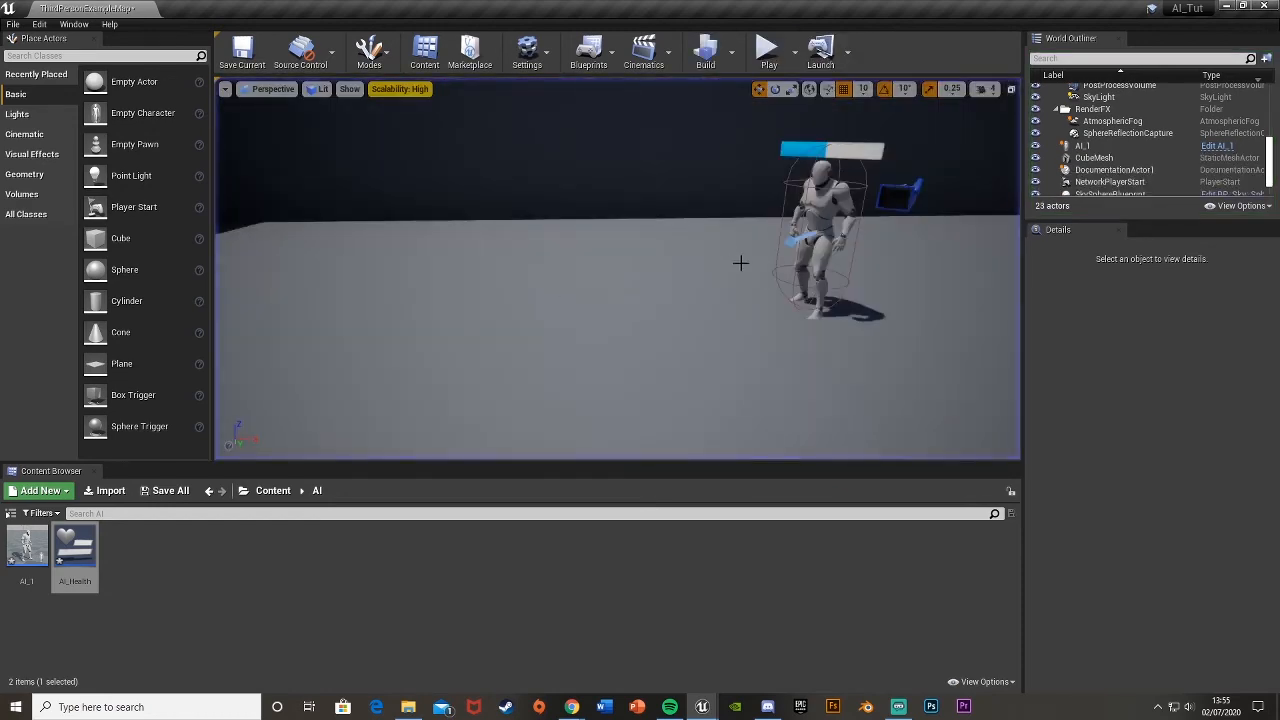